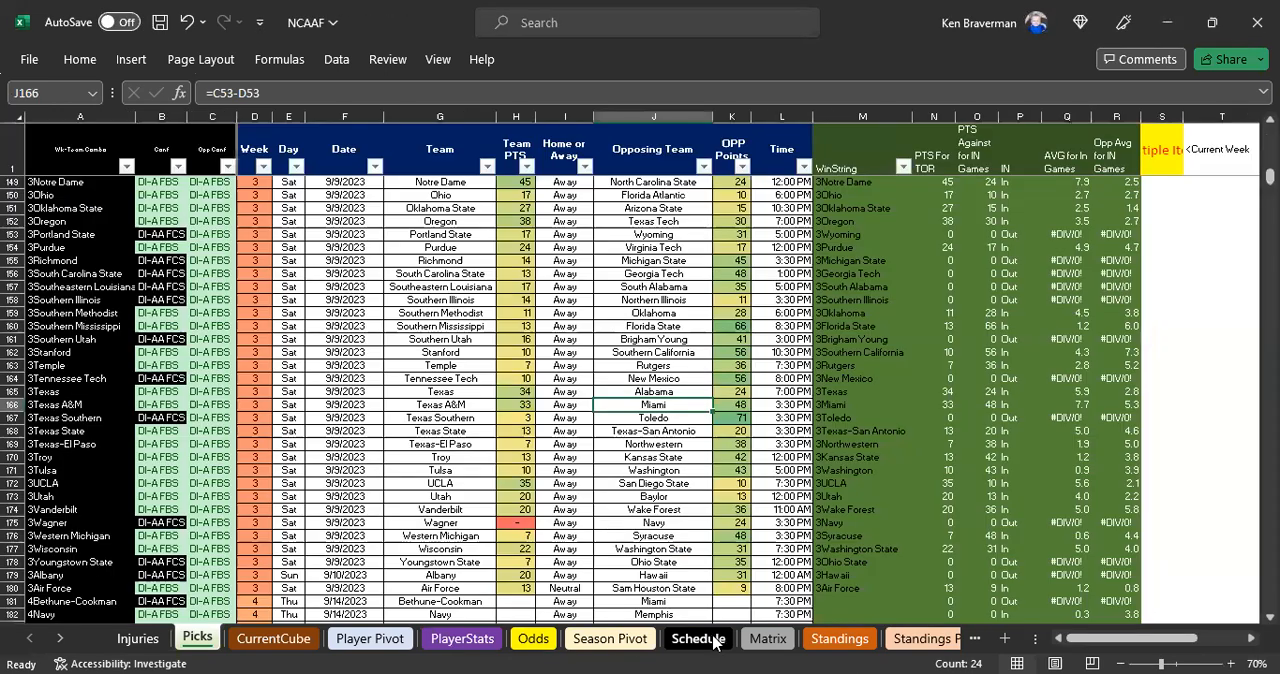
Step: Check the Matrix sheet's division lookup for Baylor and the Bethune-Cookman schedule name entry
{"action": "left_click", "coordinate": [160, 208]}
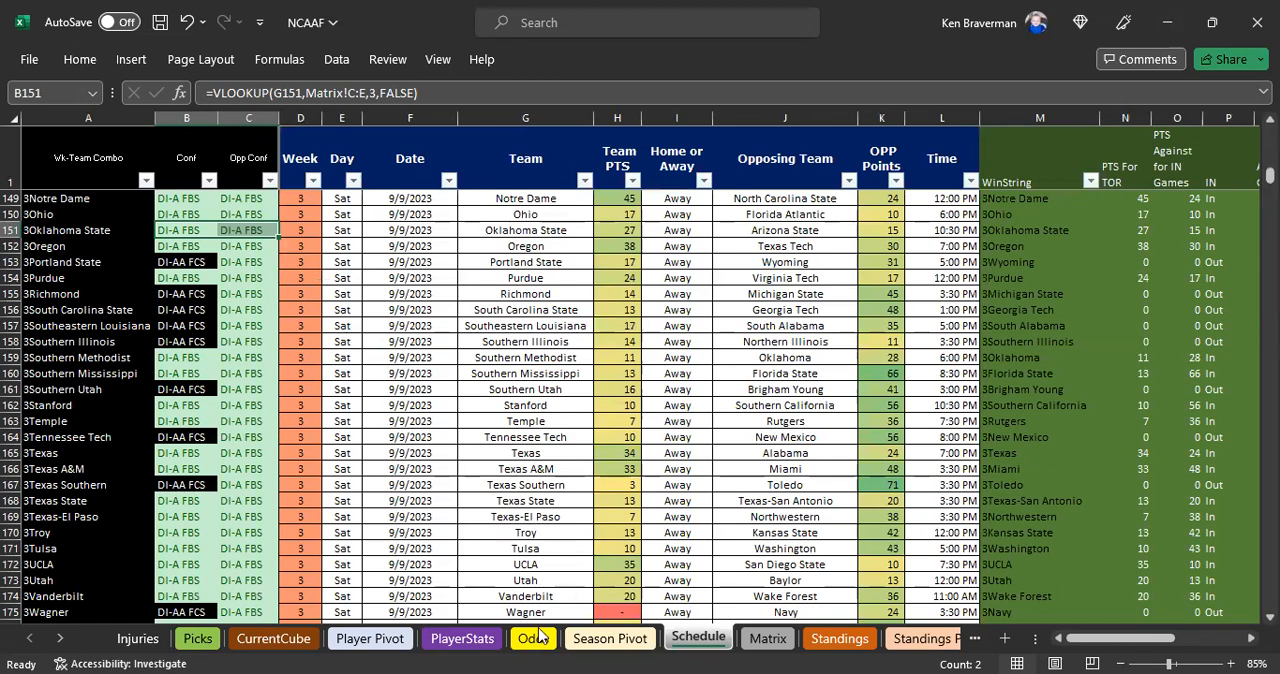
{"action": "left_click", "coordinate": [768, 638]}
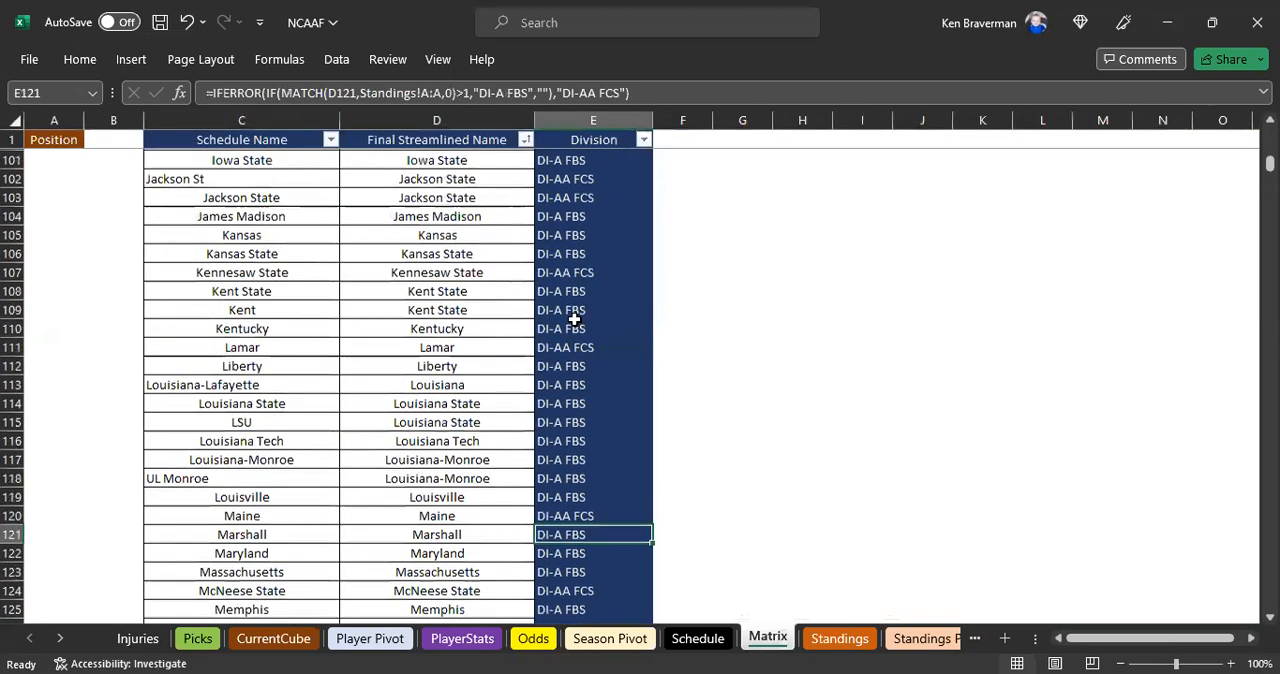
{"action": "scroll", "scroll_direction": "up", "scroll_amount": 3}
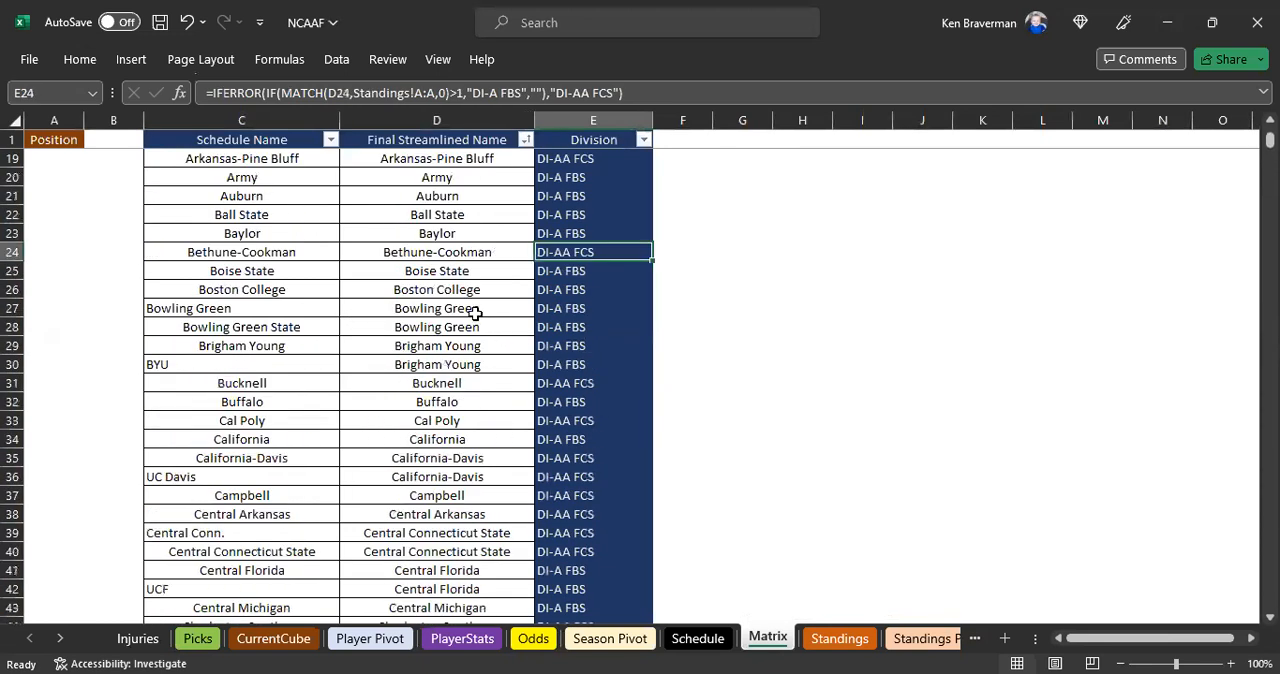
{"action": "left_click", "coordinate": [592, 232]}
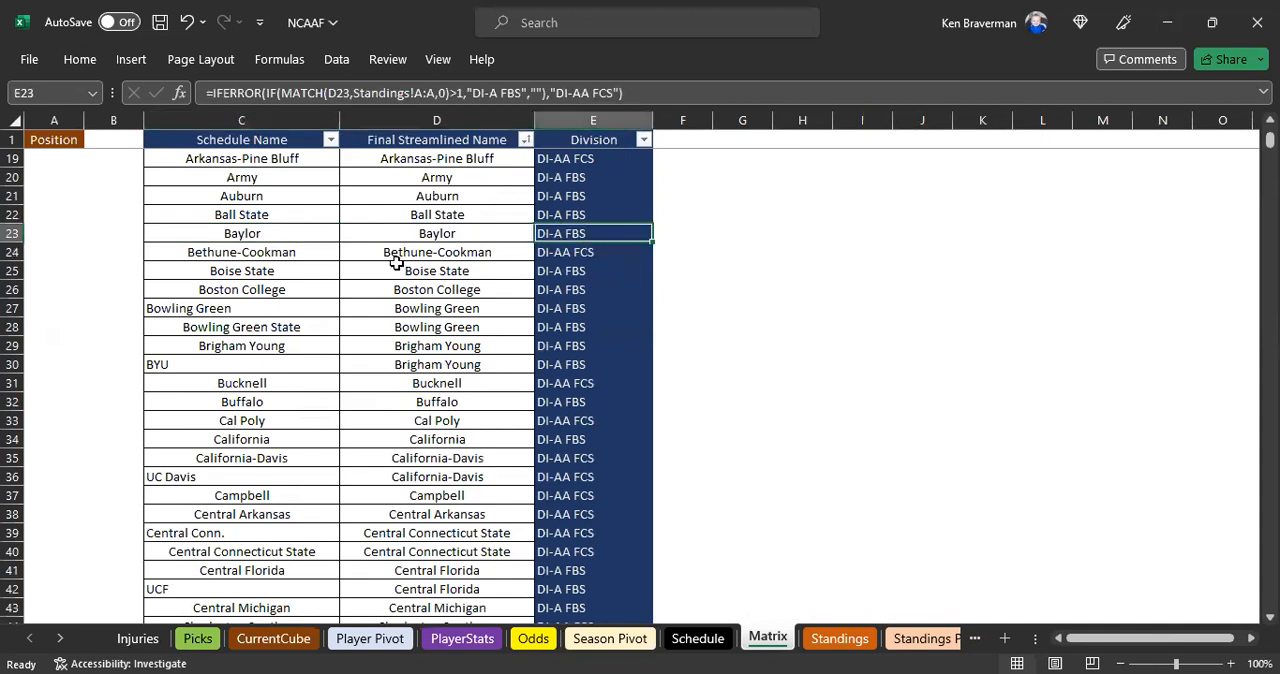
{"action": "left_click", "coordinate": [240, 252]}
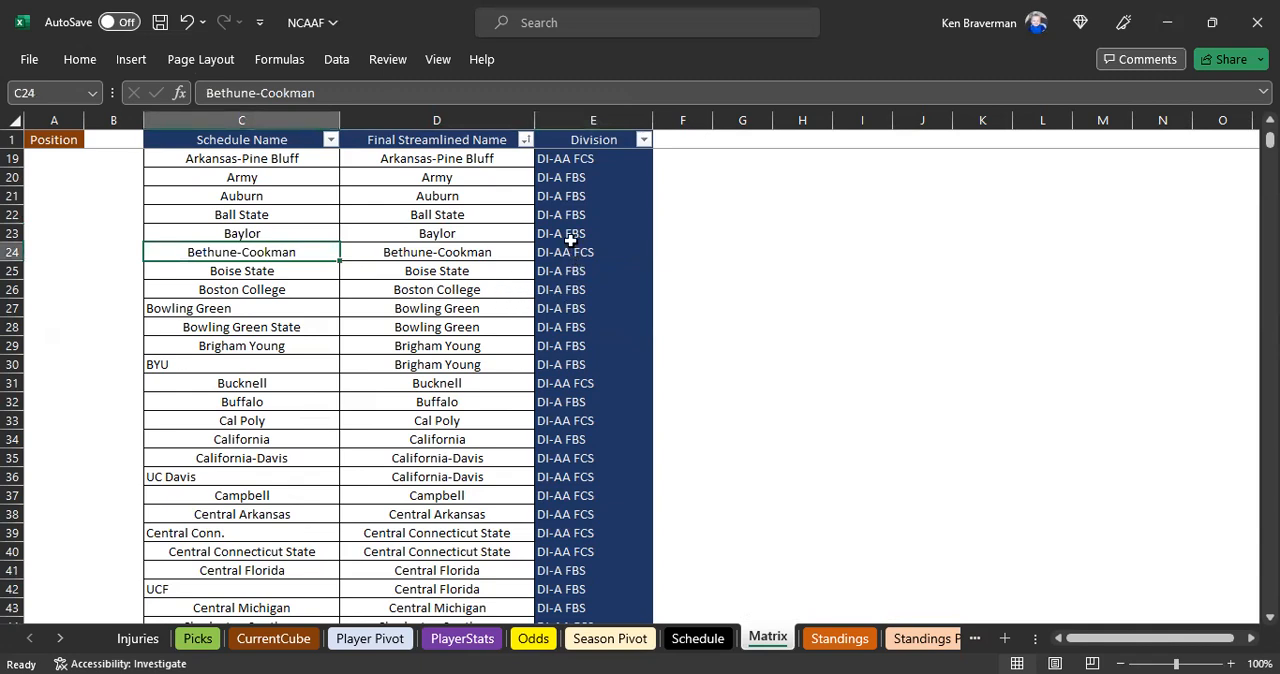
Step: Scroll down through the remaining team mappings and return to the Picks sheet
{"action": "scroll", "scroll_direction": "down", "scroll_amount": 3}
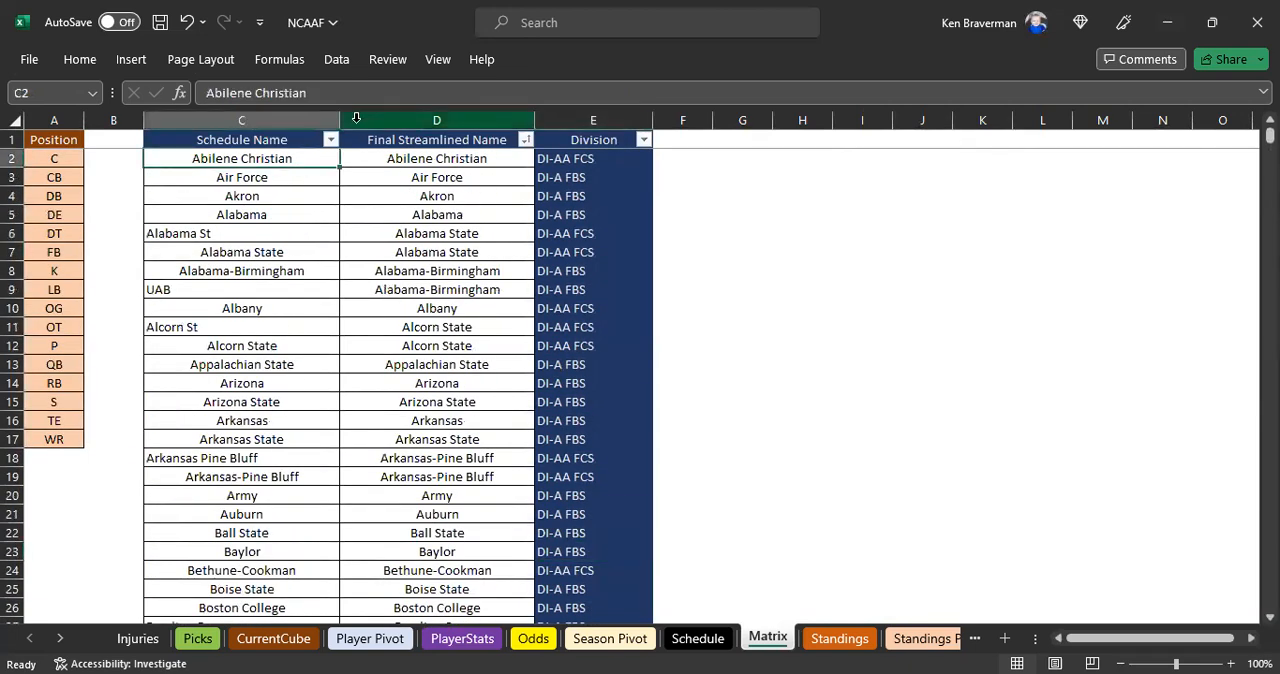
{"action": "scroll", "scroll_direction": "down", "scroll_amount": 3}
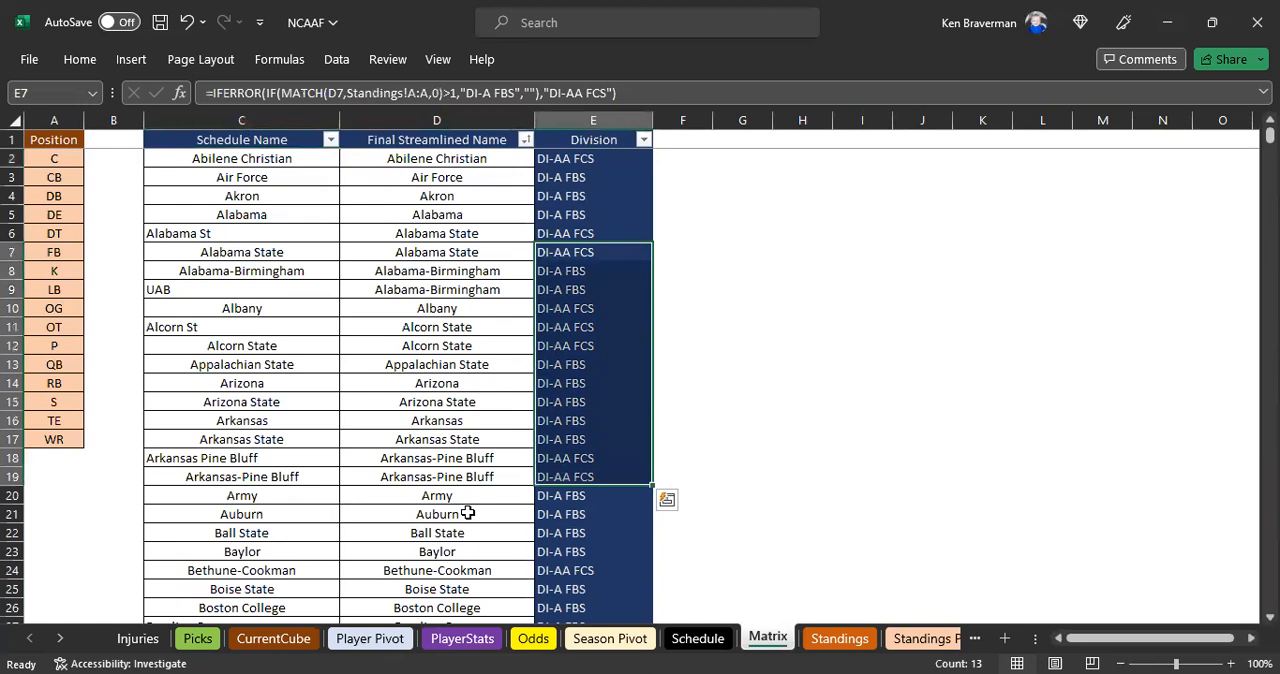
{"action": "mouse_move", "coordinate": [576, 464]}
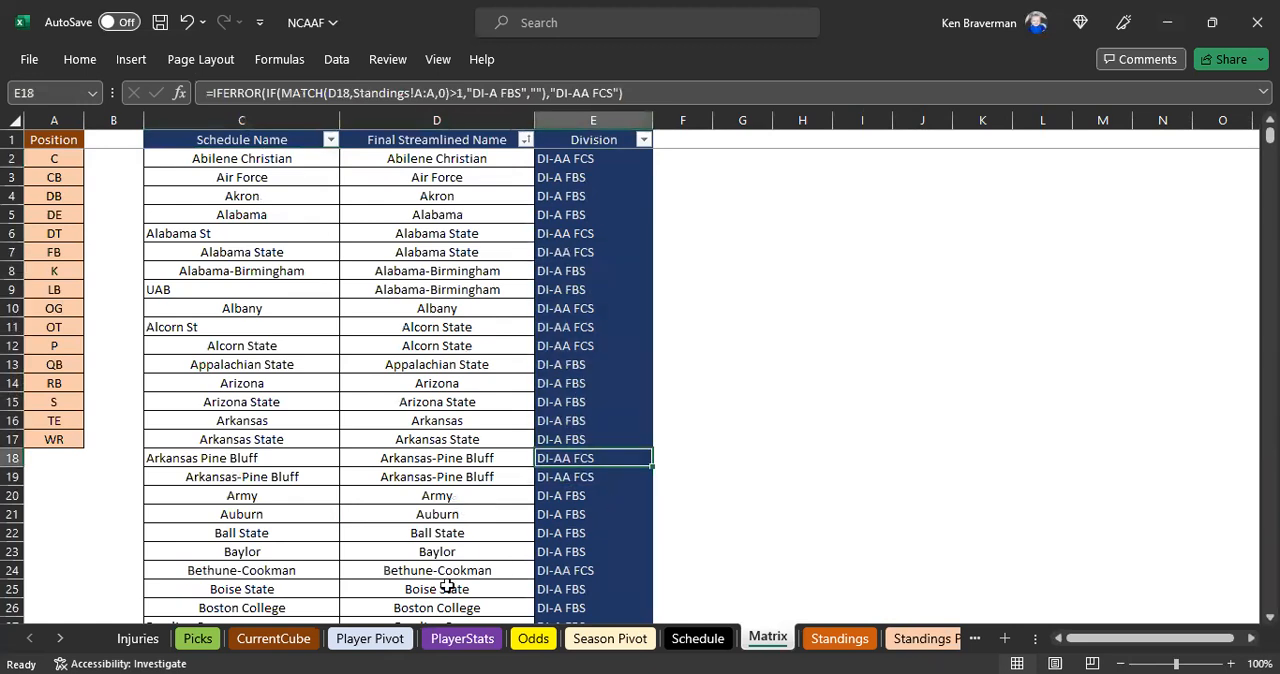
{"action": "left_click", "coordinate": [196, 638]}
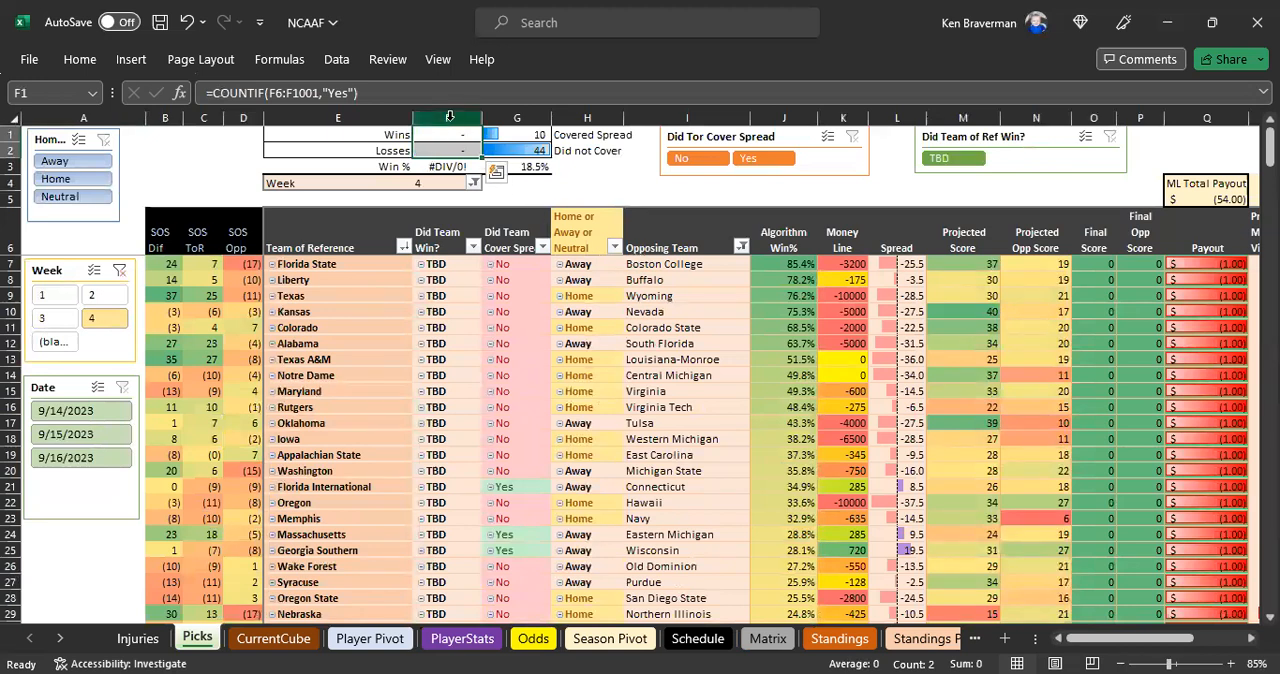
Step: Hide the Did Team Win/Cover Spread and payout columns, then check the first game's ~36.5 projected score
{"action": "right_click", "coordinate": [448, 116]}
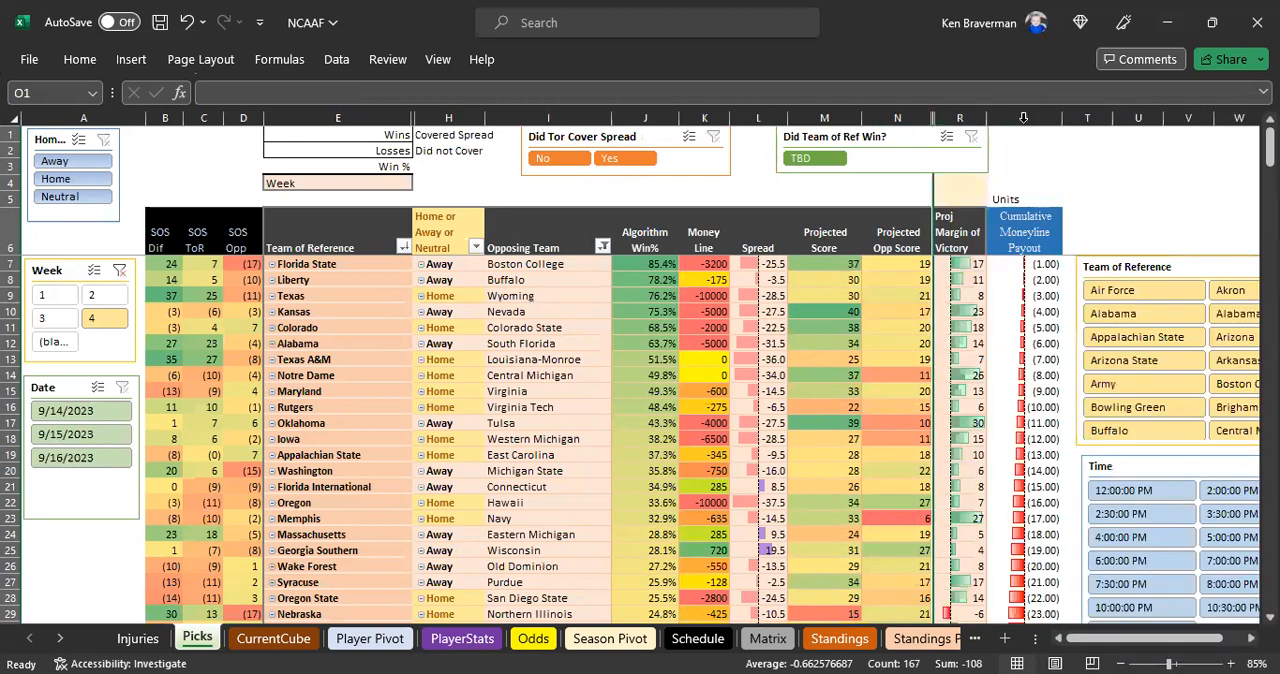
{"action": "right_click", "coordinate": [1024, 118]}
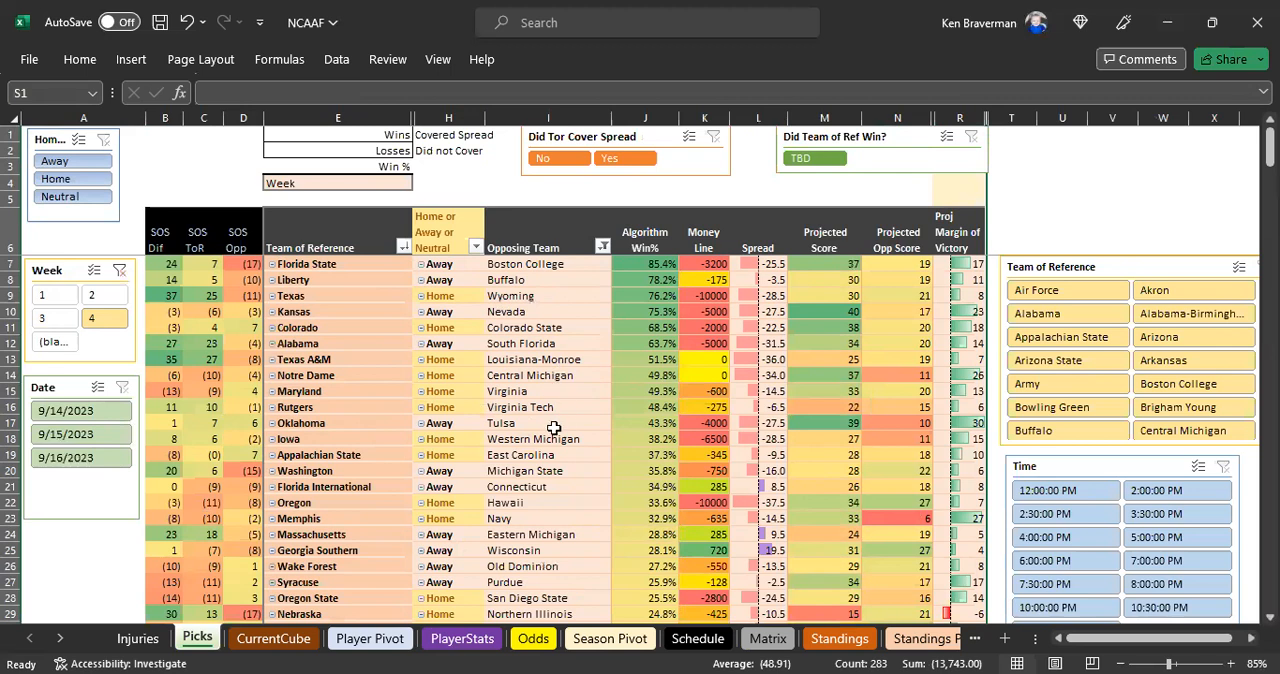
{"action": "mouse_move", "coordinate": [550, 438]}
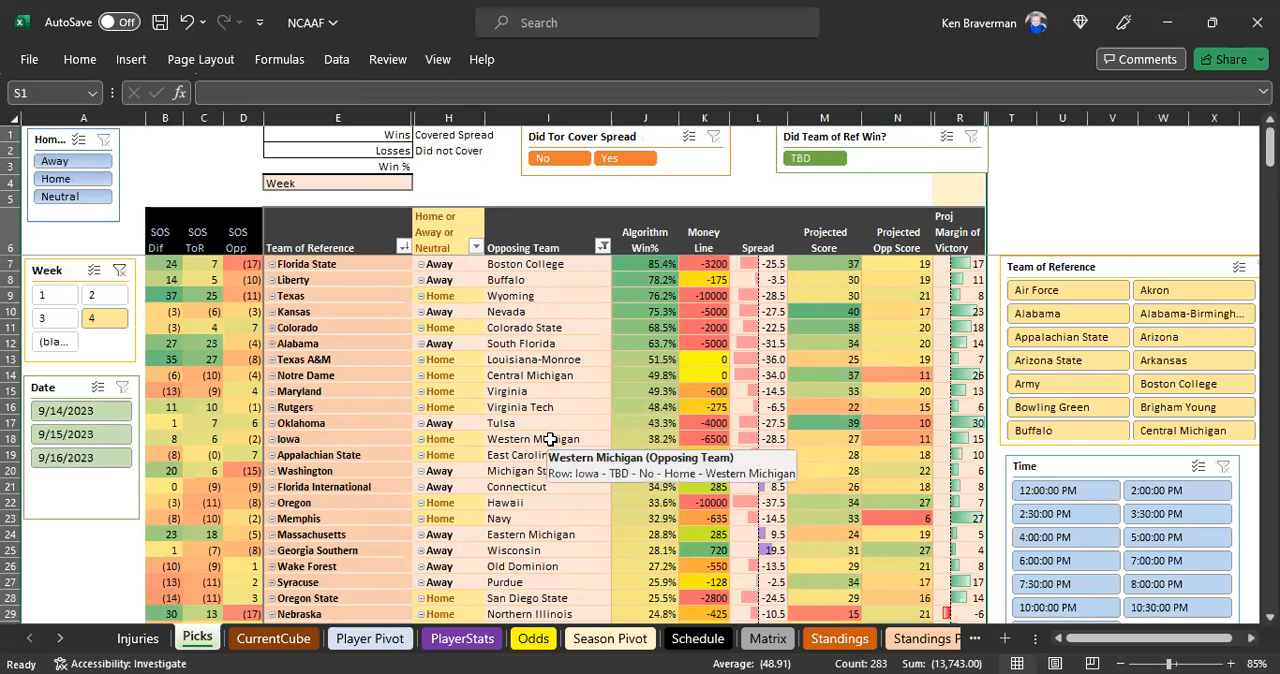
{"action": "mouse_move", "coordinate": [582, 380]}
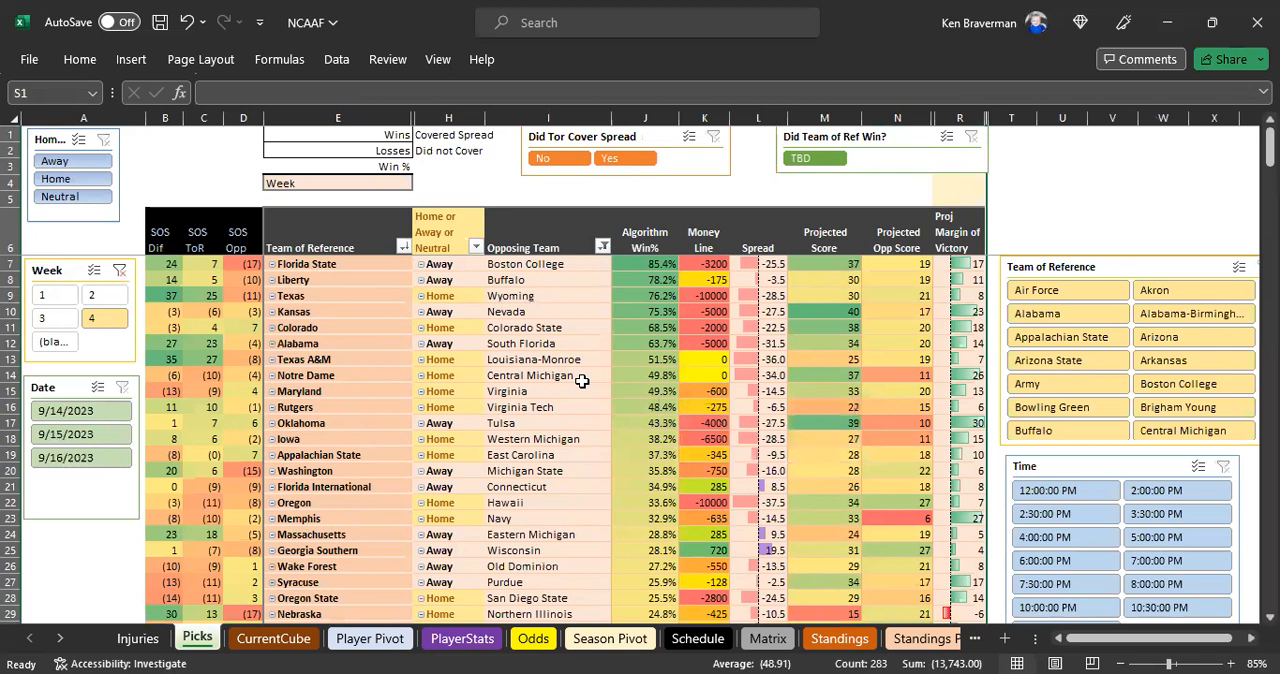
{"action": "mouse_move", "coordinate": [656, 410]}
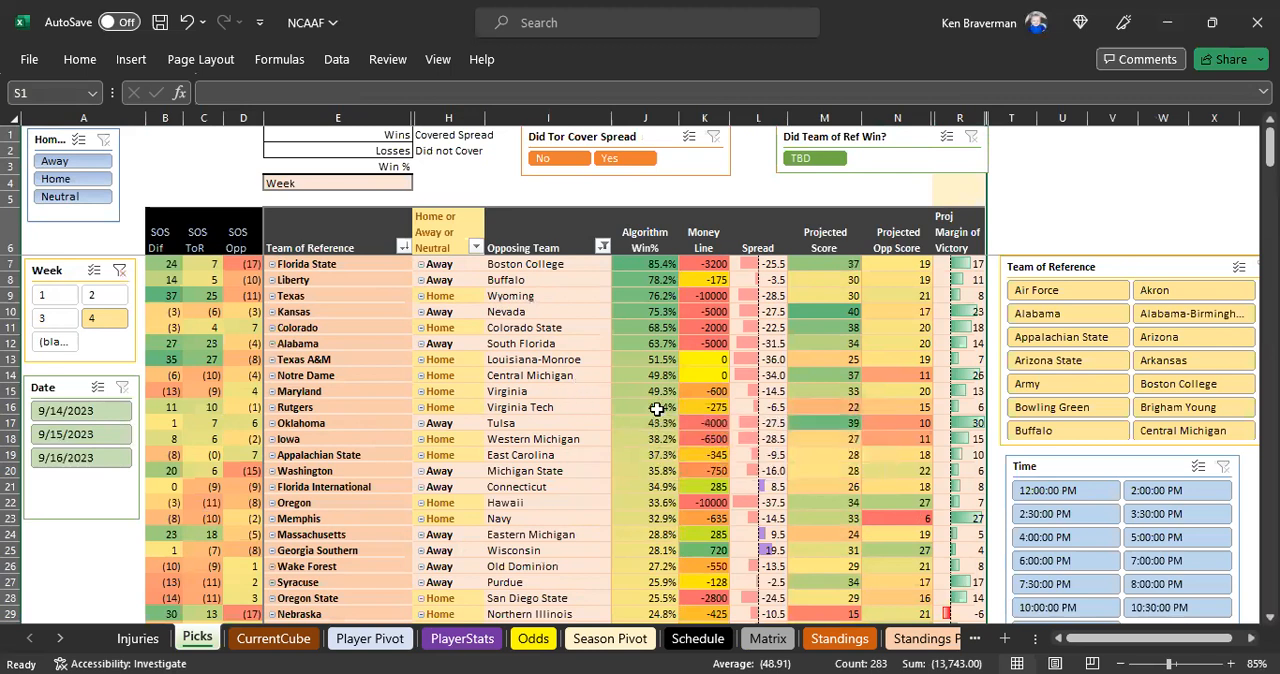
{"action": "mouse_move", "coordinate": [826, 280]}
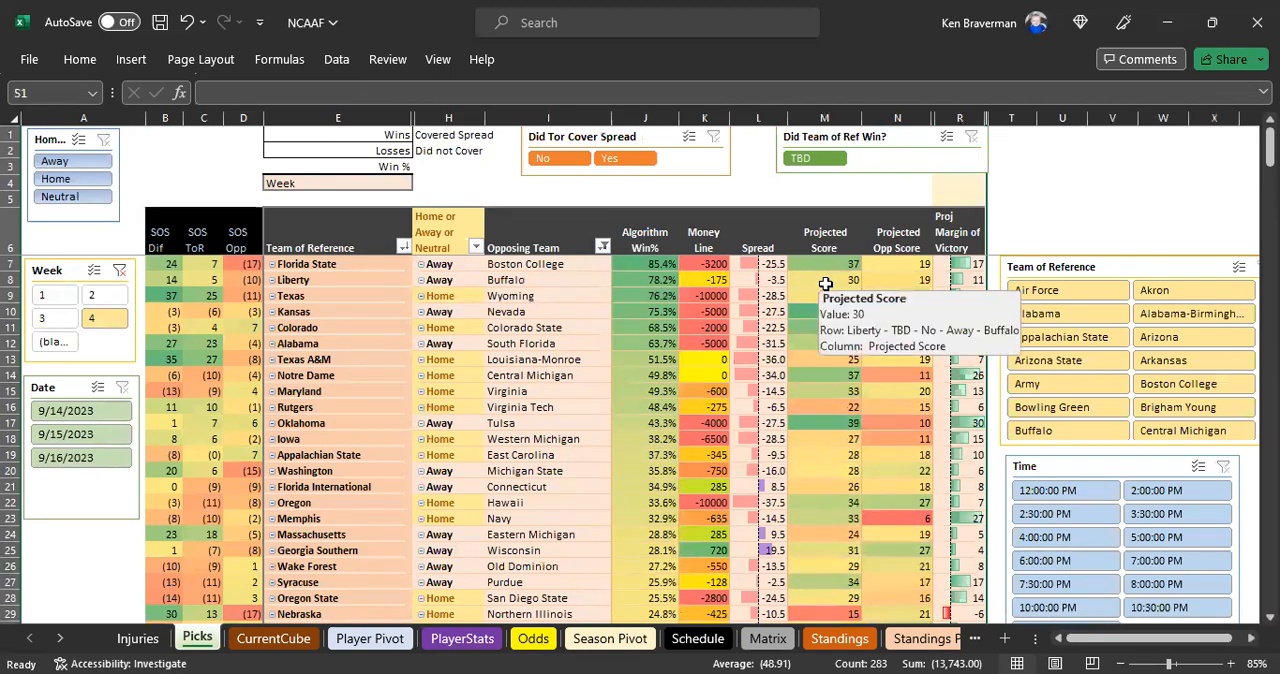
{"action": "mouse_move", "coordinate": [838, 260]}
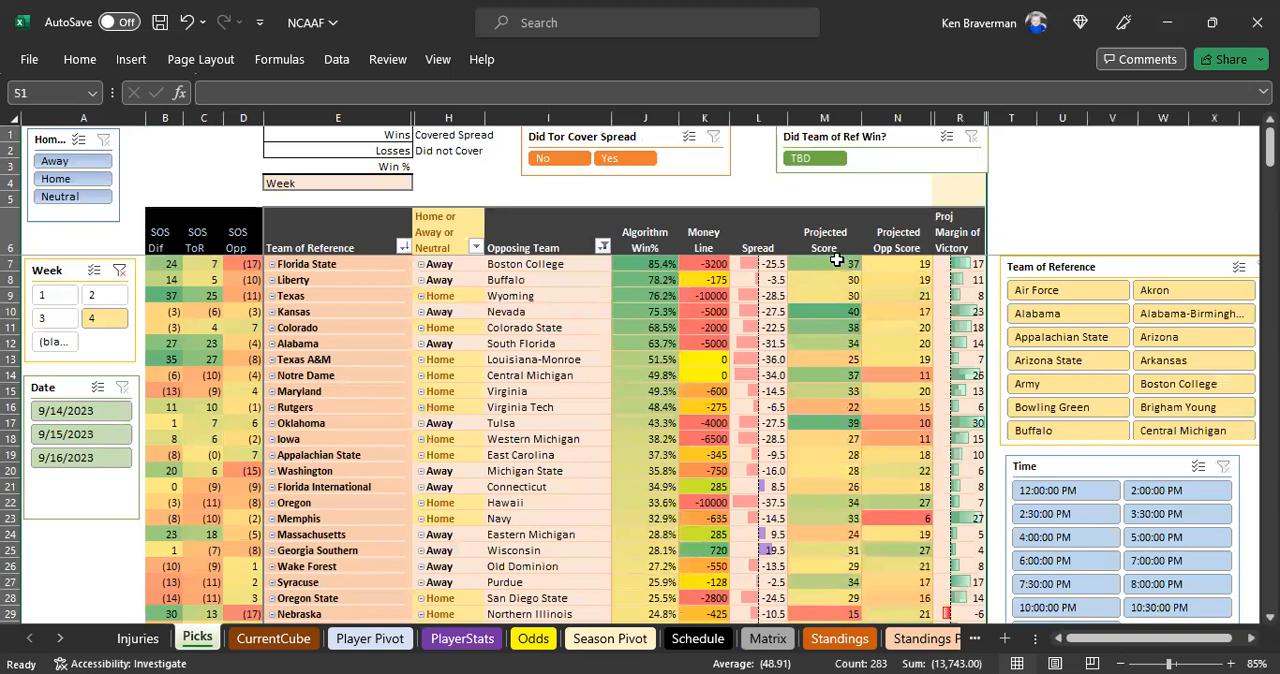
{"action": "left_click", "coordinate": [824, 280]}
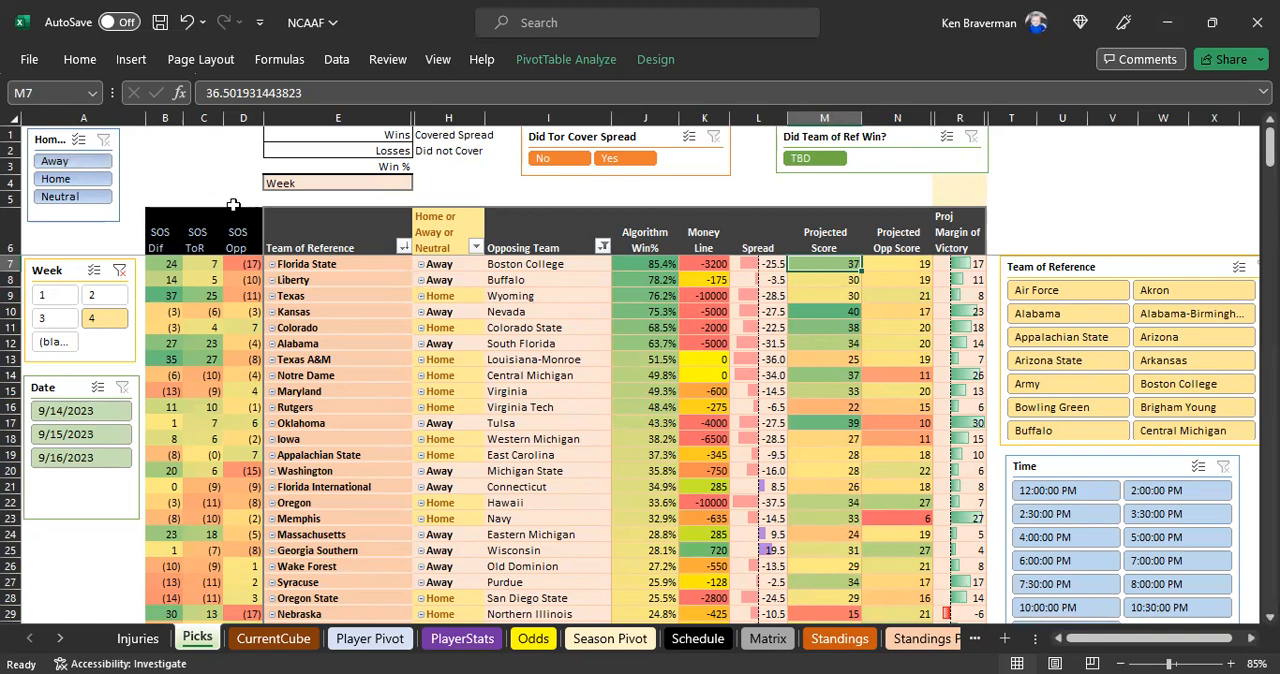
{"action": "left_click", "coordinate": [204, 182]}
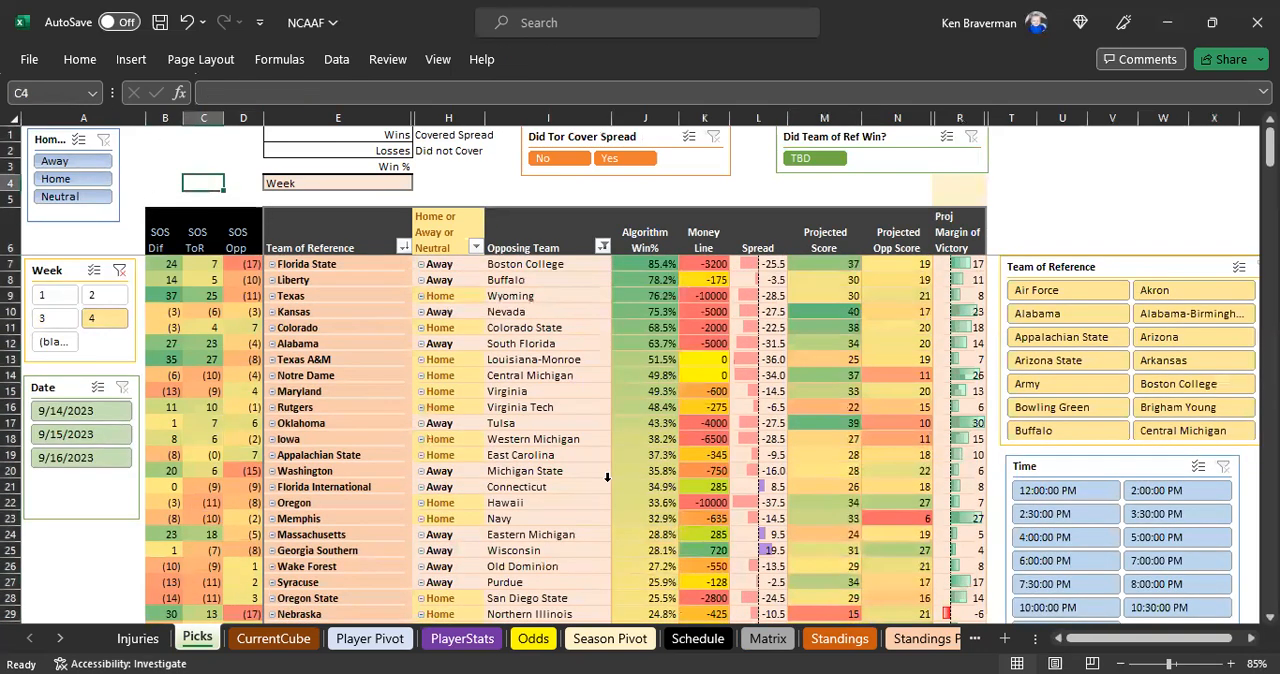
{"action": "scroll", "scroll_direction": "down", "scroll_amount": 3}
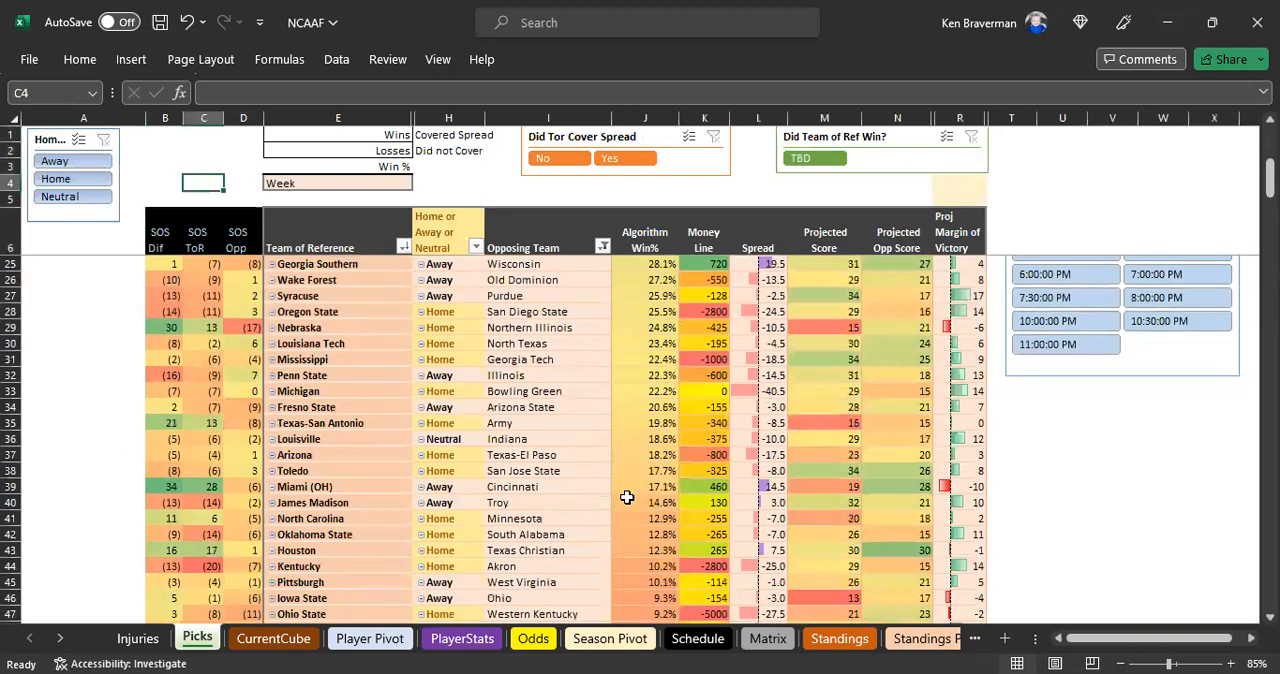
{"action": "scroll", "scroll_direction": "down", "scroll_amount": 3}
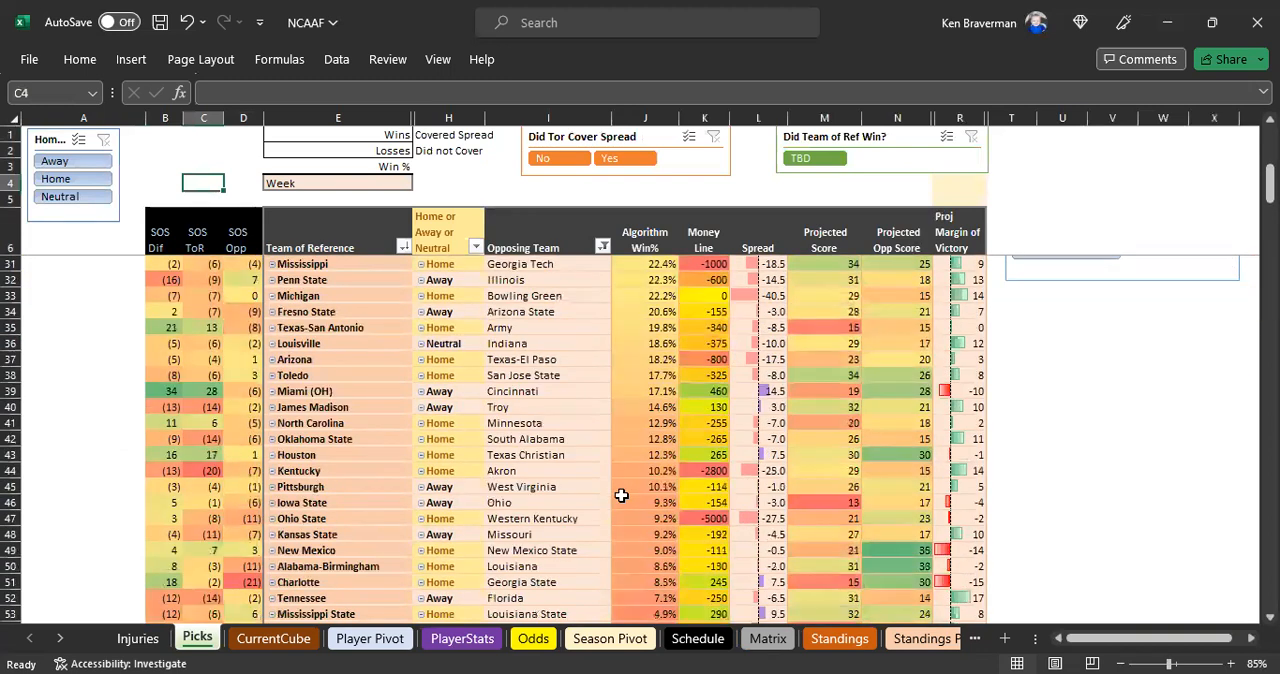
{"action": "scroll", "scroll_direction": "down", "scroll_amount": 3}
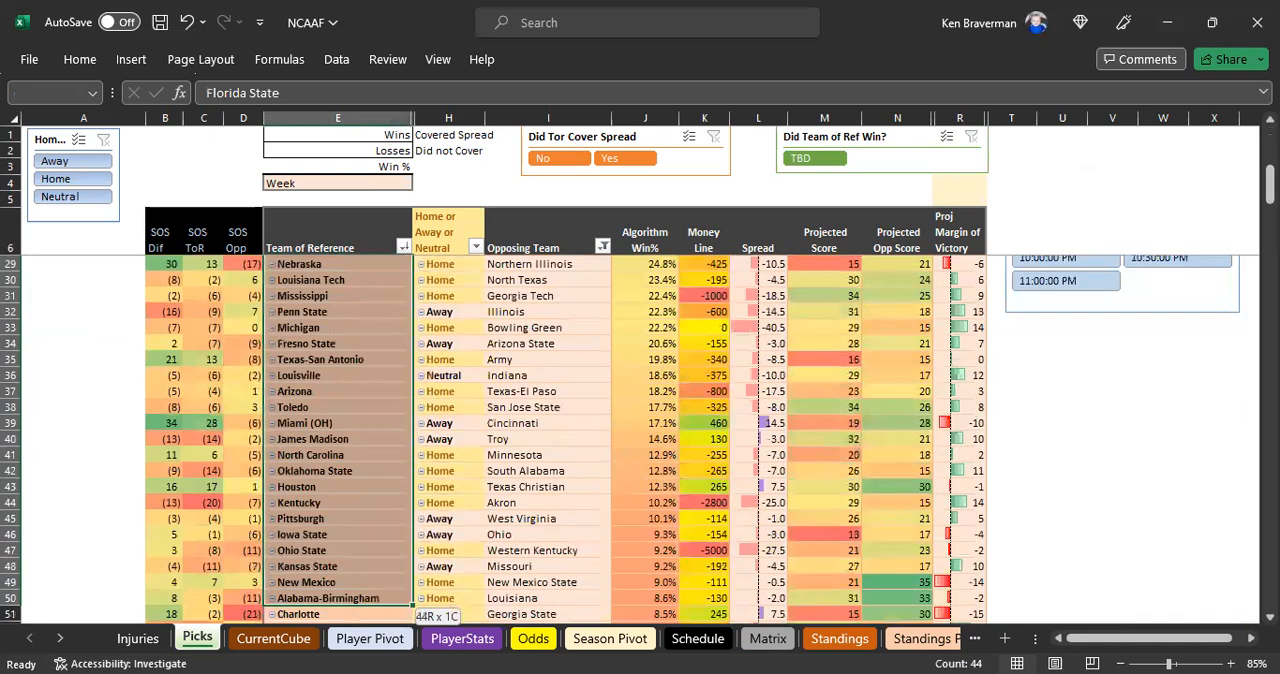
{"action": "scroll", "scroll_direction": "down", "scroll_amount": 3}
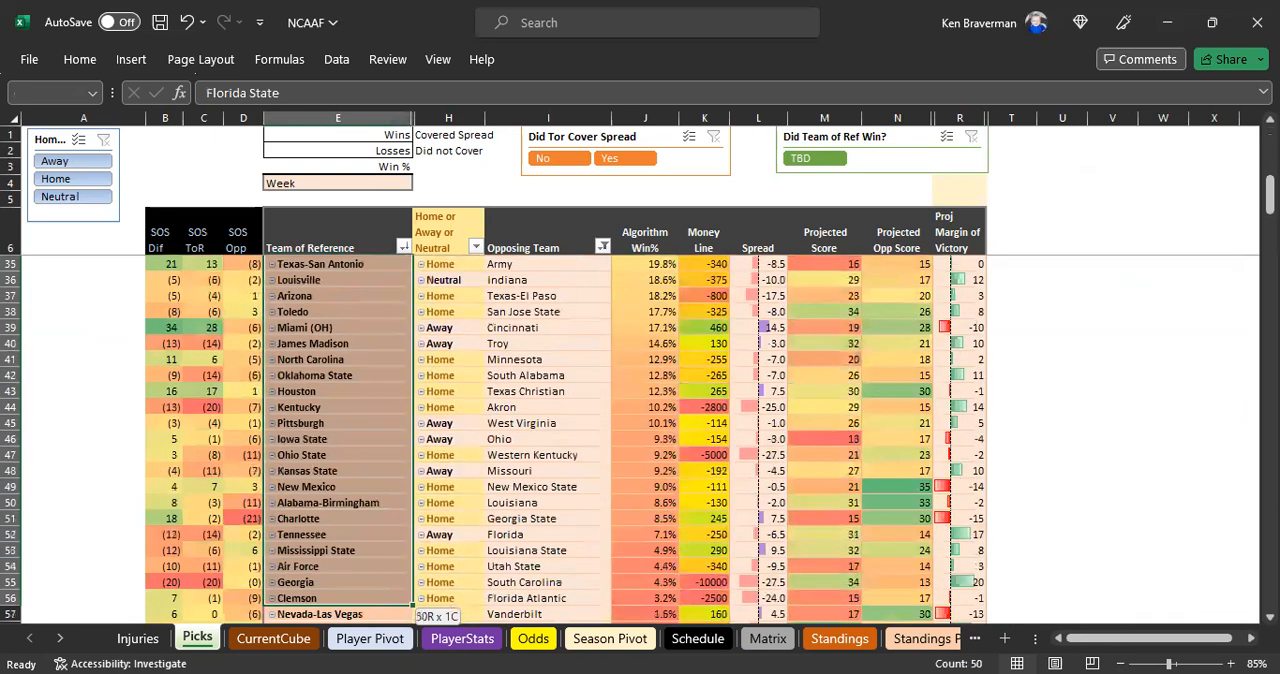
{"action": "scroll", "scroll_direction": "down", "scroll_amount": 3}
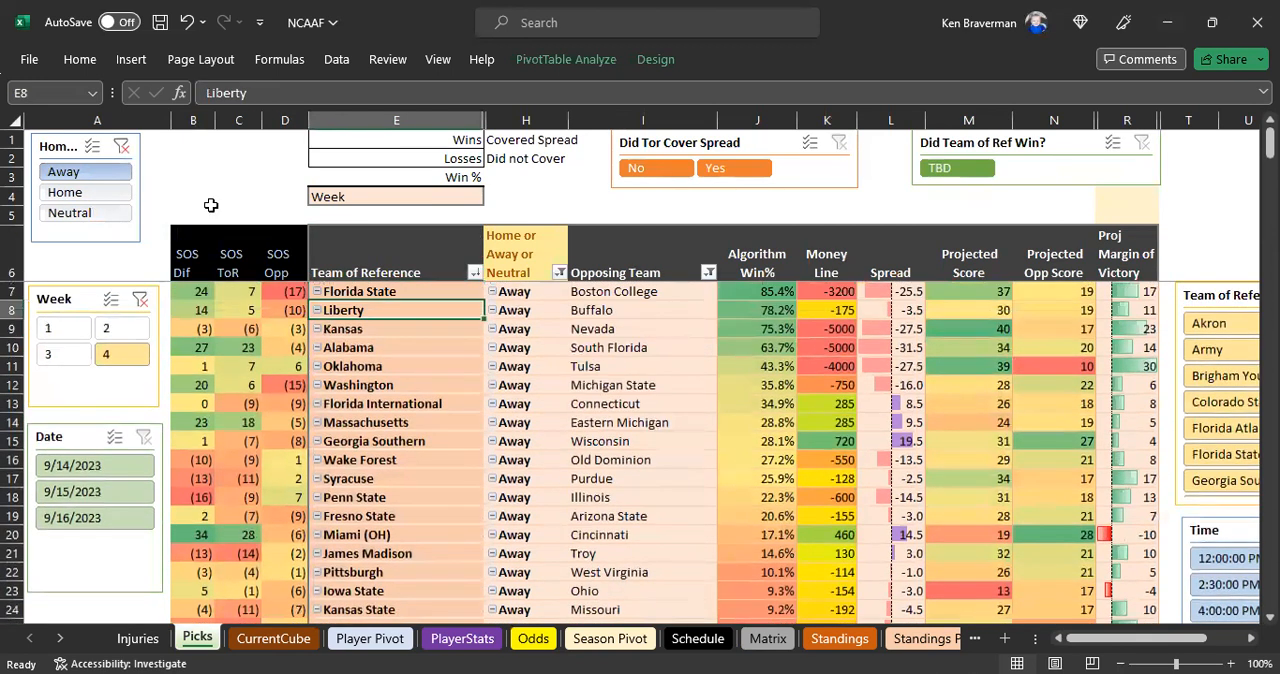
{"action": "left_click", "coordinate": [64, 192]}
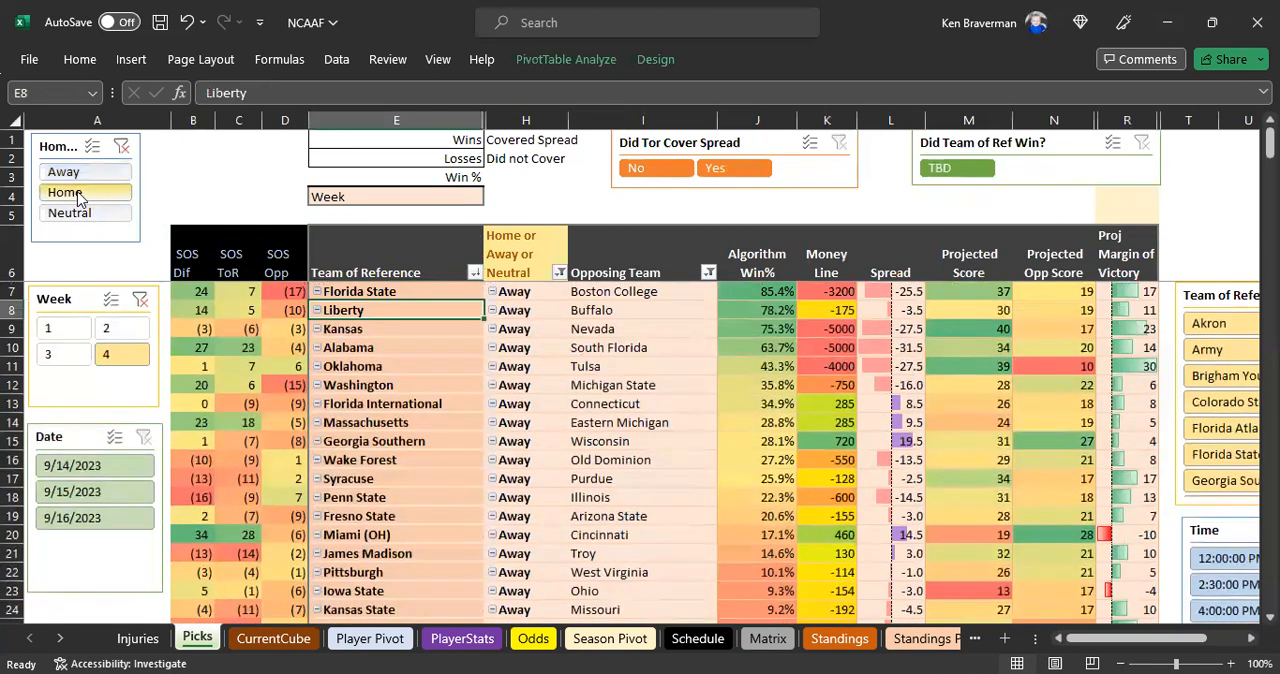
{"action": "left_click", "coordinate": [64, 192]}
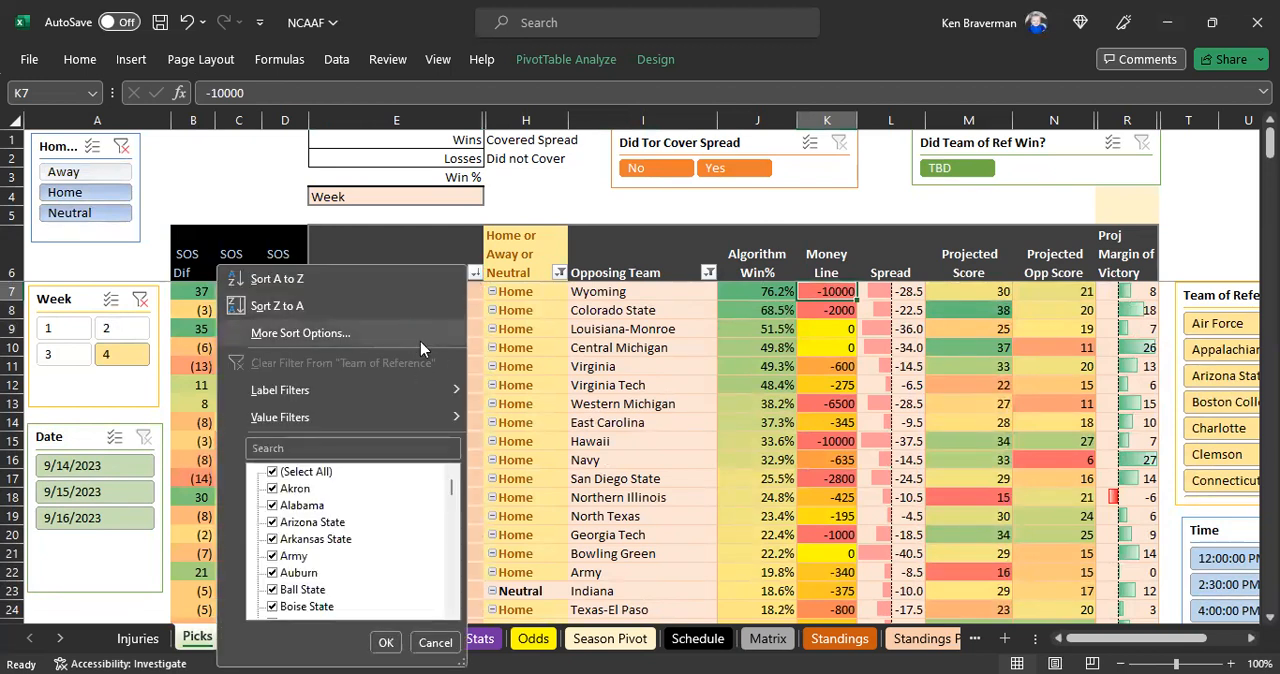
{"action": "left_click", "coordinate": [300, 332]}
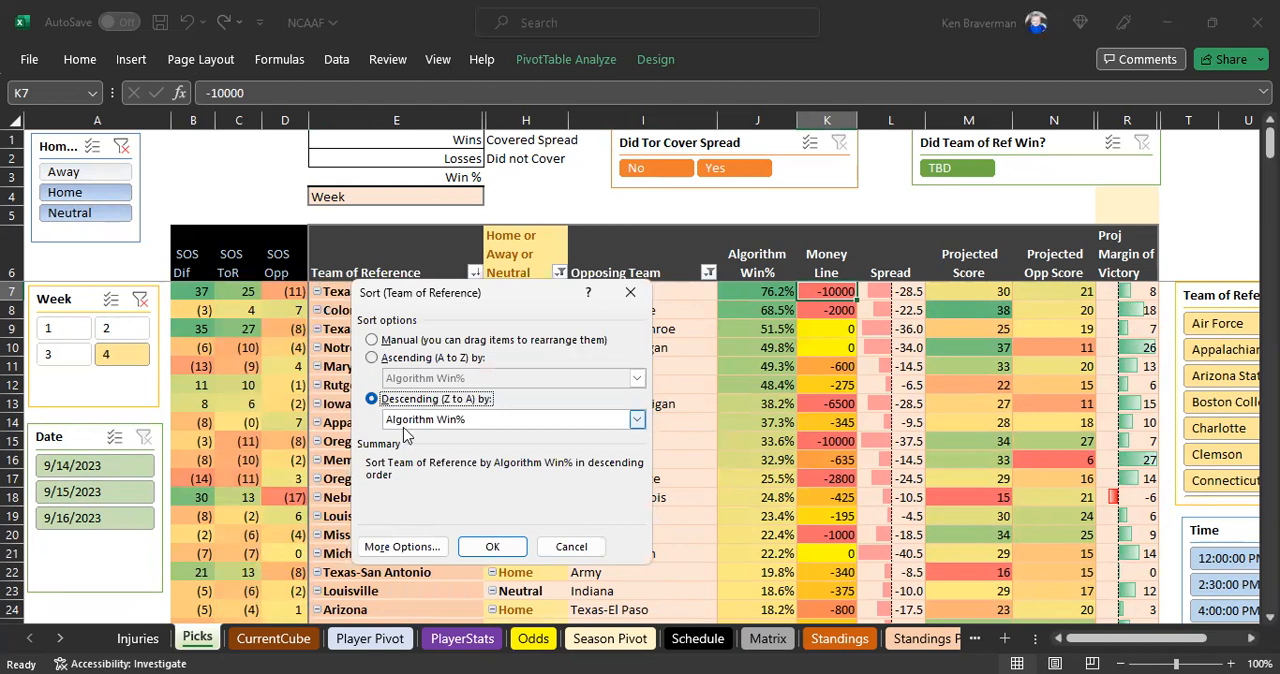
{"action": "left_click", "coordinate": [636, 420]}
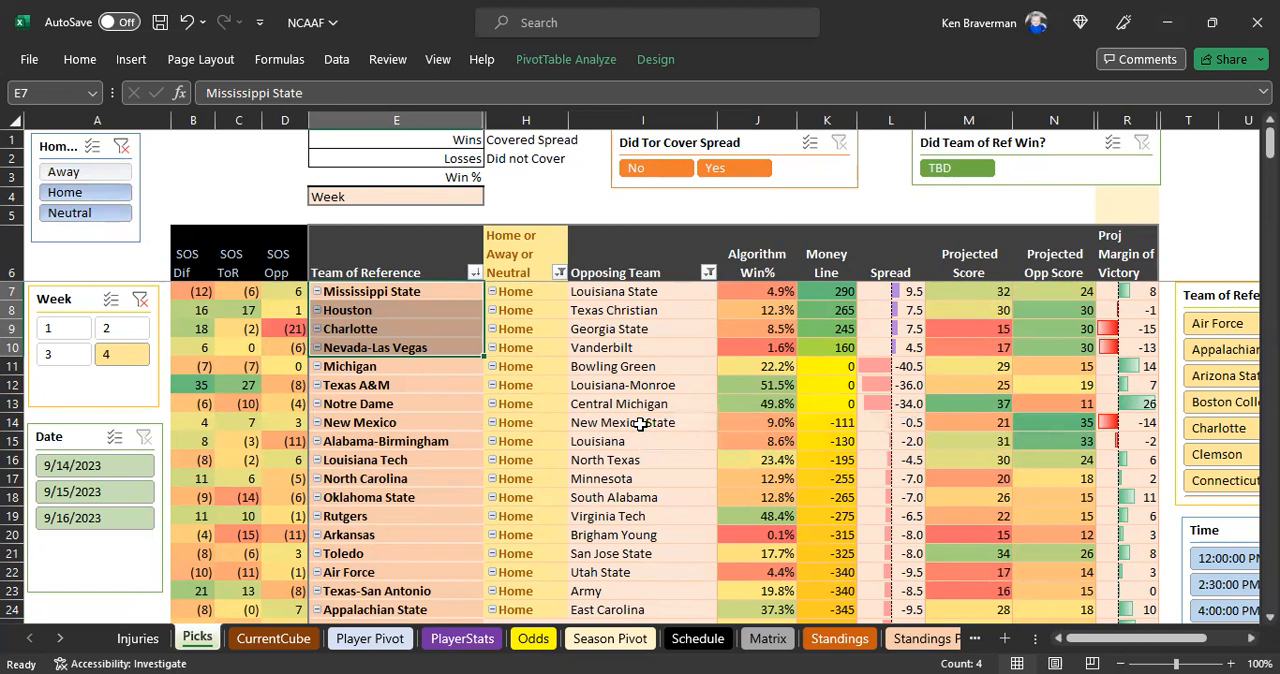
{"action": "mouse_move", "coordinate": [612, 410]}
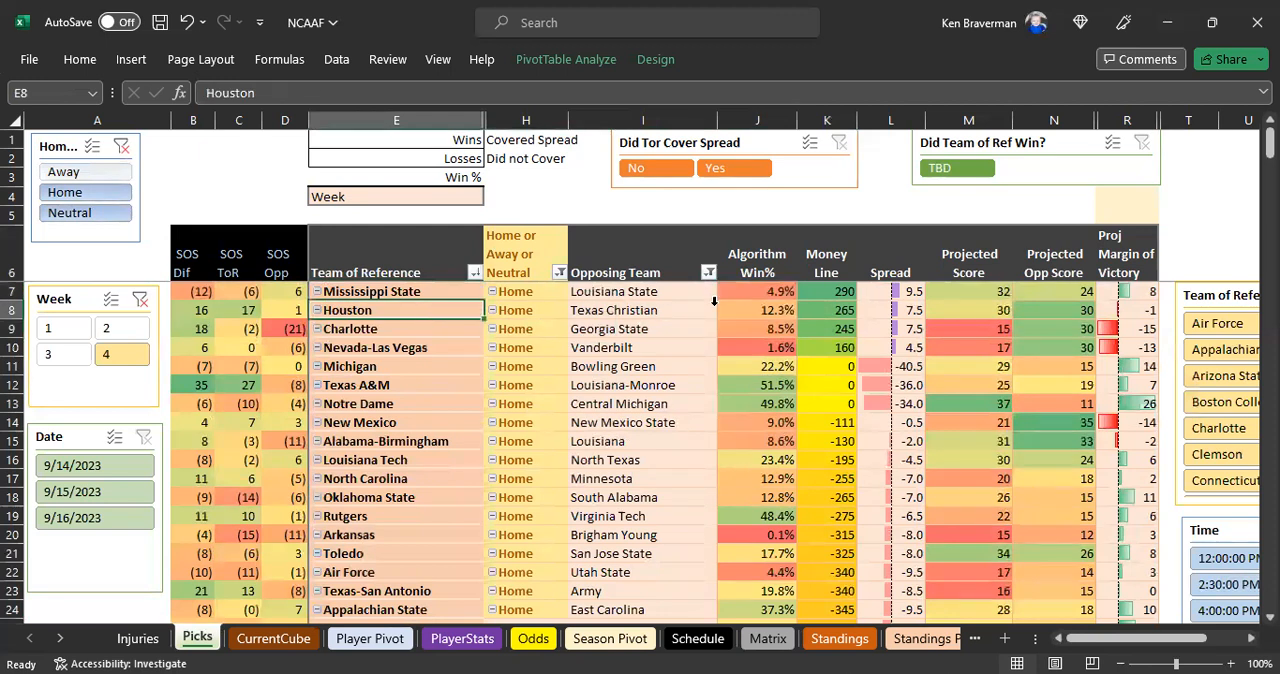
{"action": "left_click", "coordinate": [756, 308]}
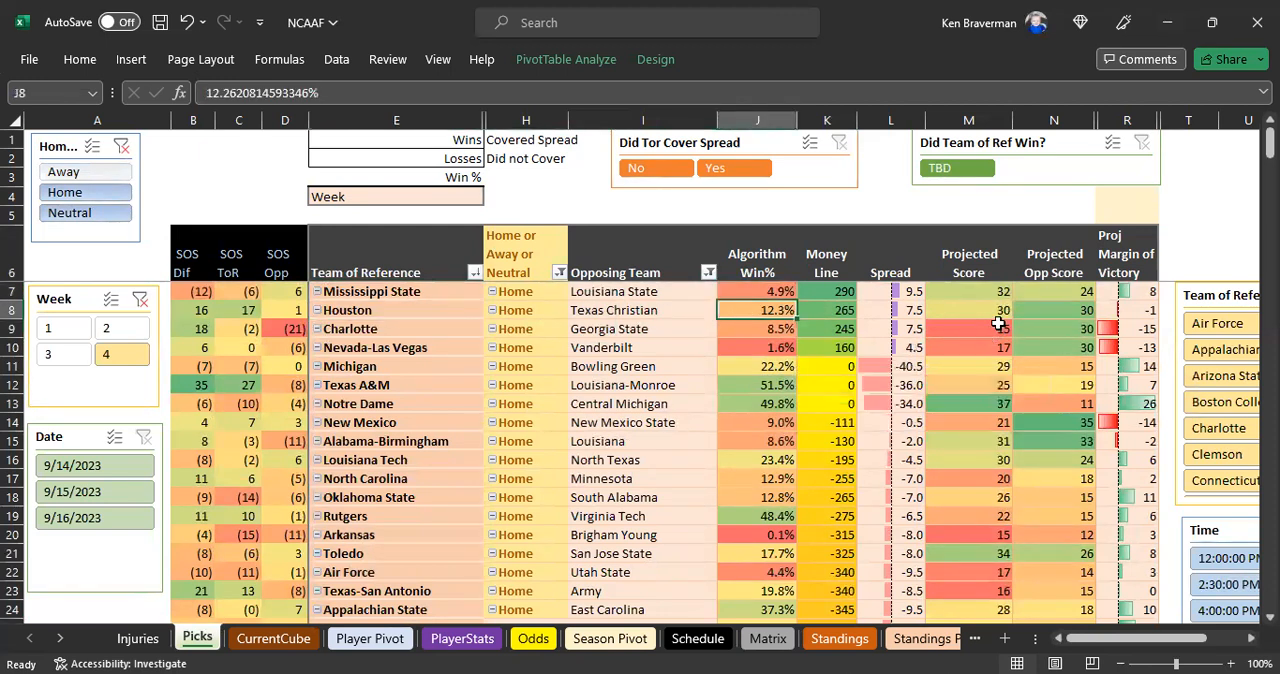
{"action": "left_click", "coordinate": [968, 308]}
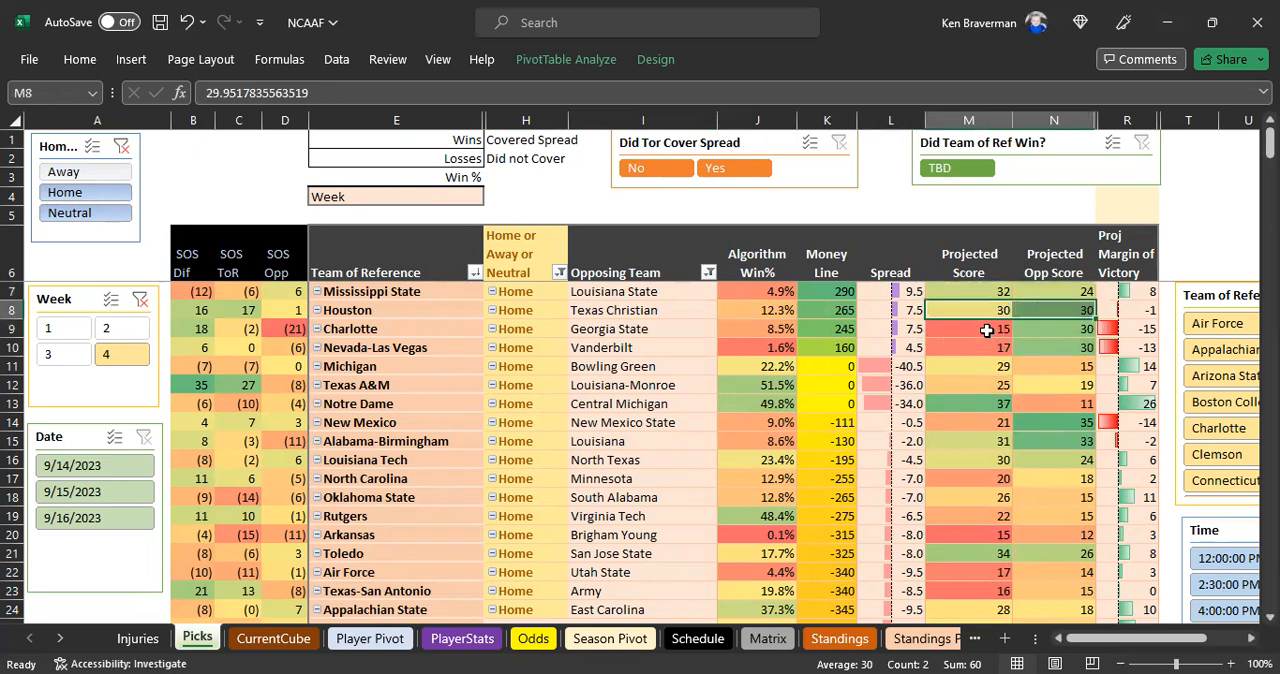
{"action": "left_click", "coordinate": [968, 346]}
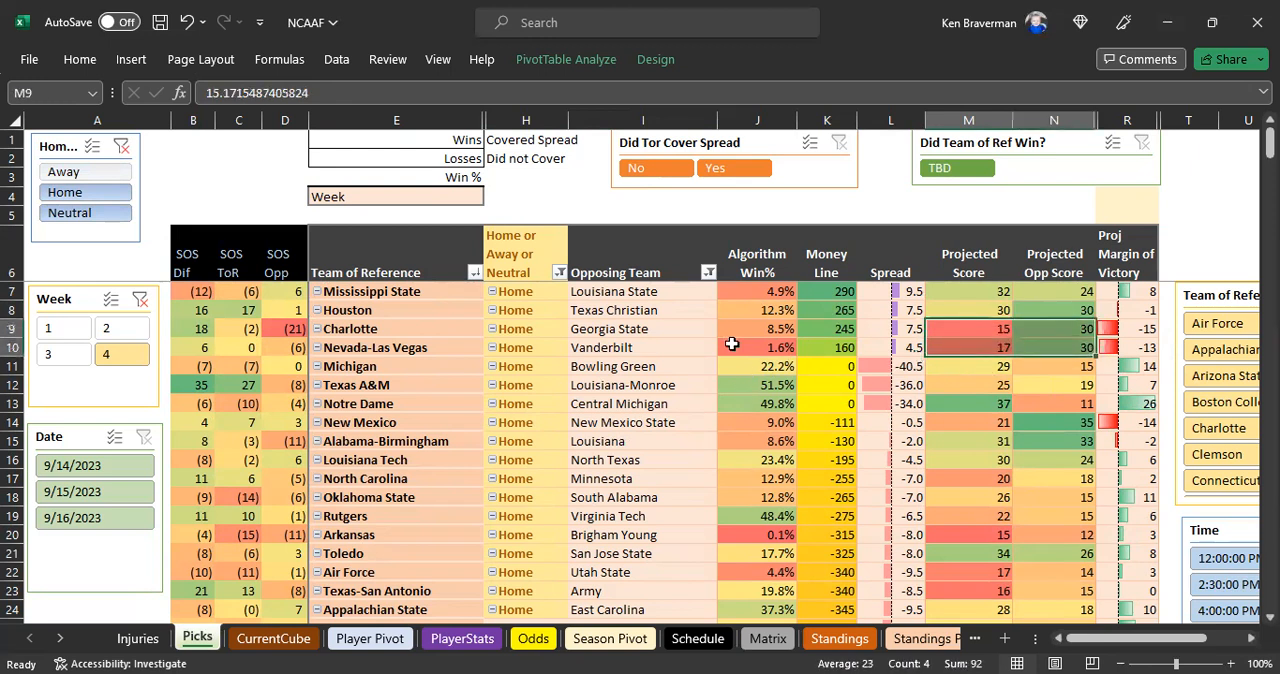
{"action": "left_click", "coordinate": [756, 336]}
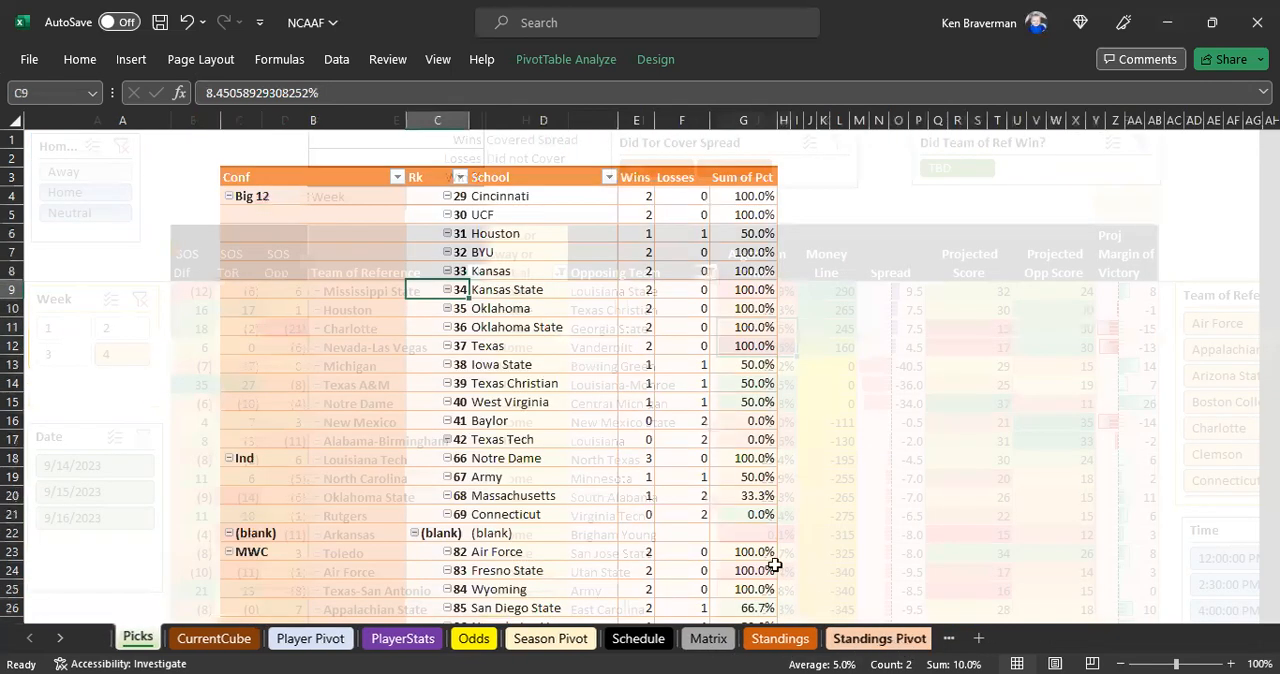
{"action": "left_click", "coordinate": [872, 636]}
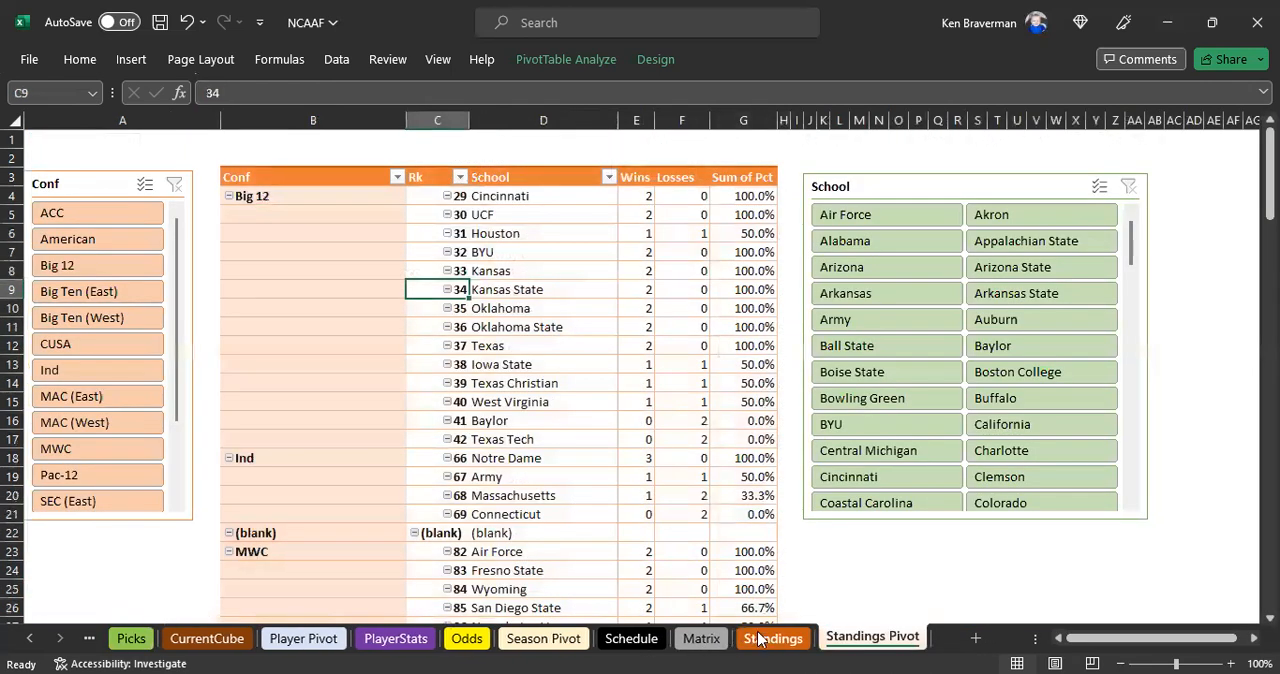
{"action": "left_click", "coordinate": [772, 638]}
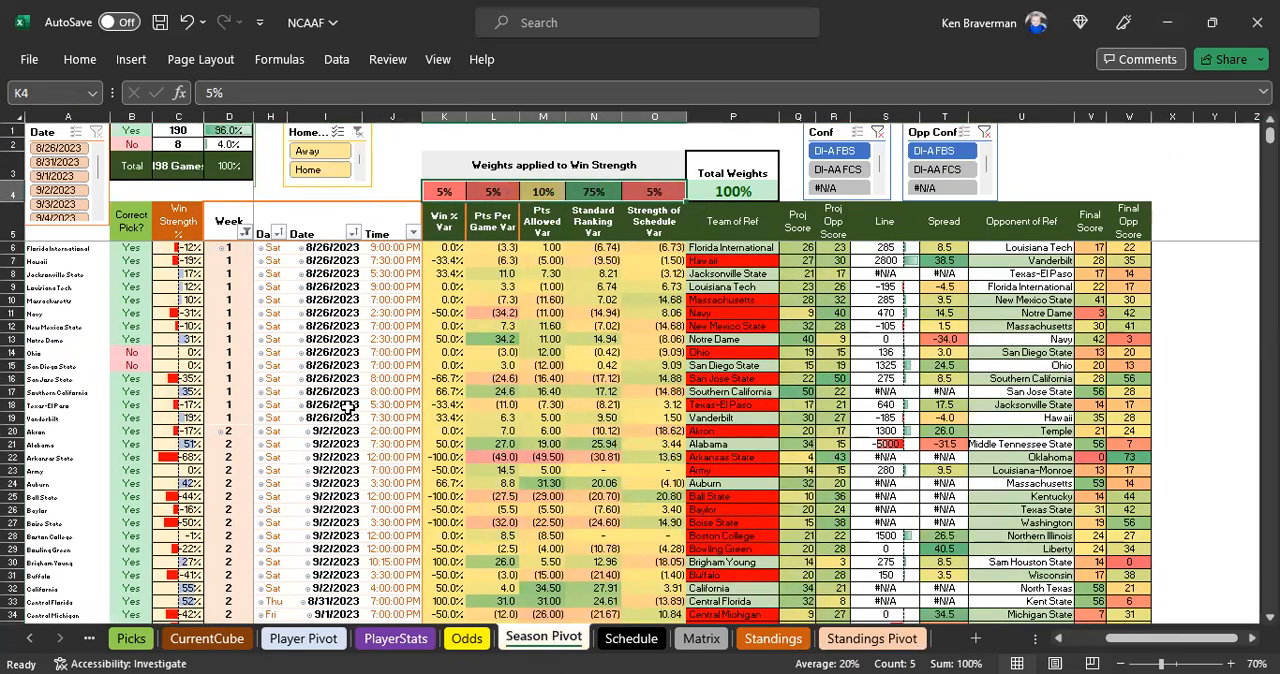
{"action": "mouse_move", "coordinate": [1100, 638]}
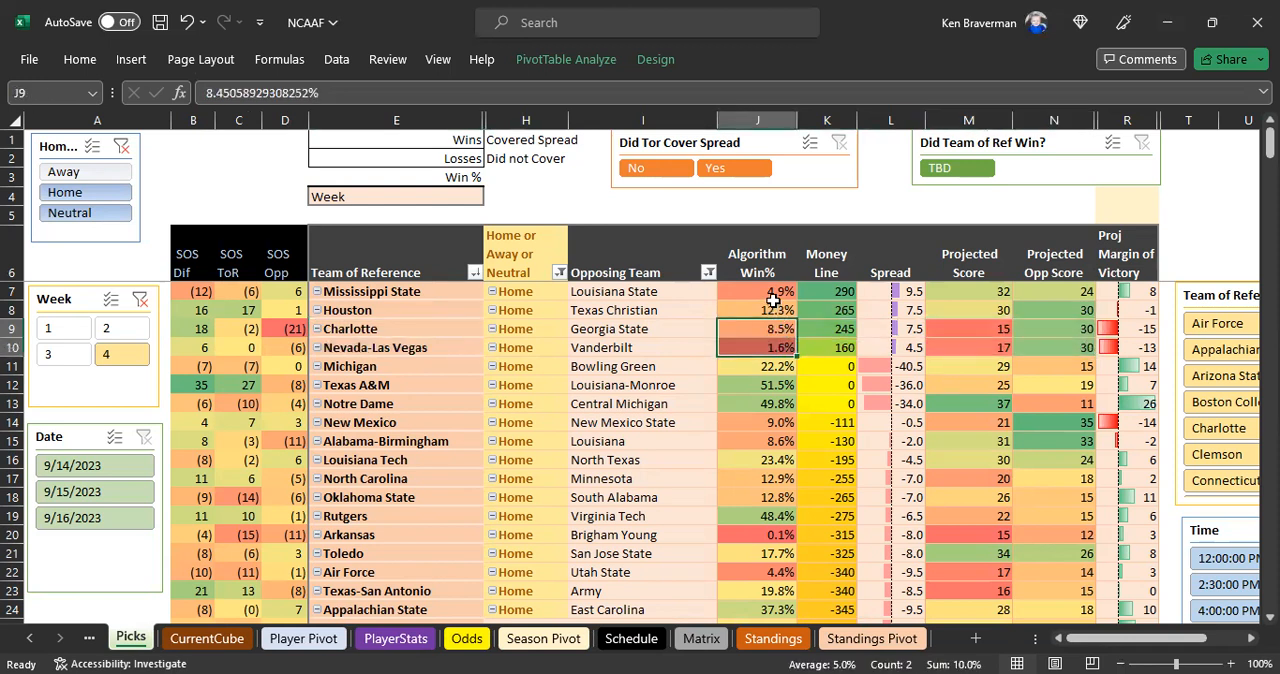
Step: Inspect Mississippi State's 290 money line and New Mexico's projected score
{"action": "left_click", "coordinate": [826, 292]}
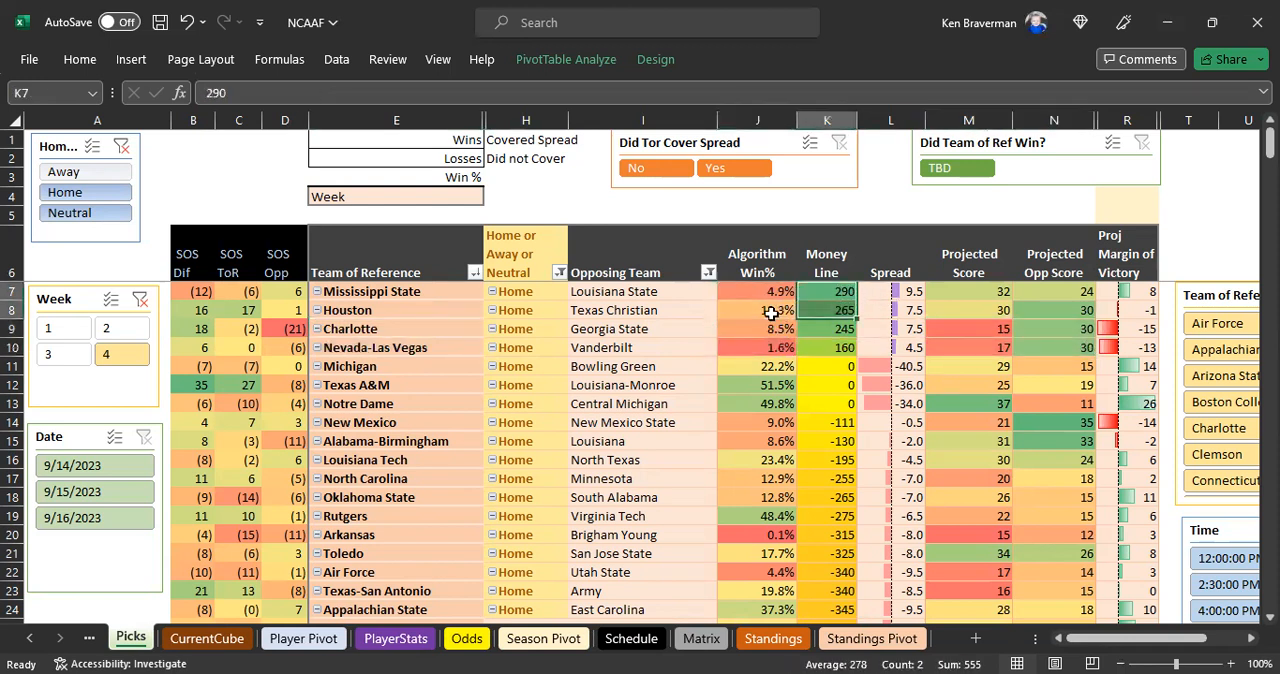
{"action": "left_click", "coordinate": [396, 292]}
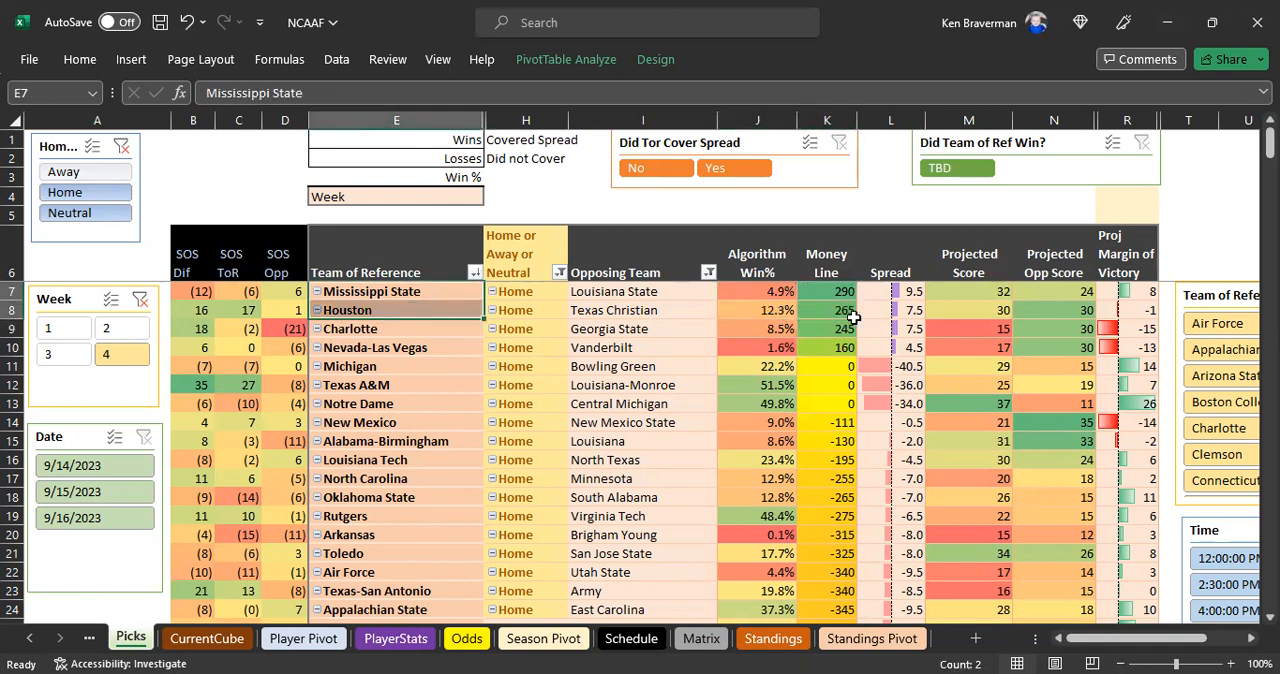
{"action": "left_click", "coordinate": [890, 292]}
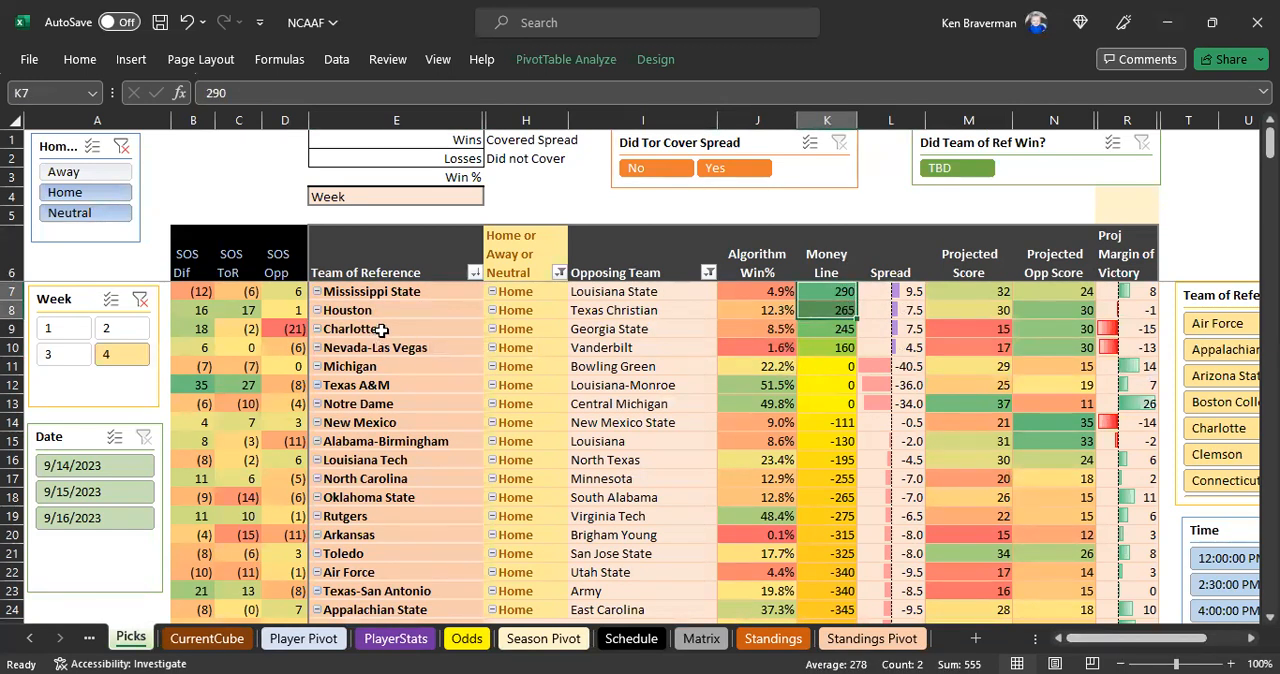
{"action": "mouse_move", "coordinate": [636, 310]}
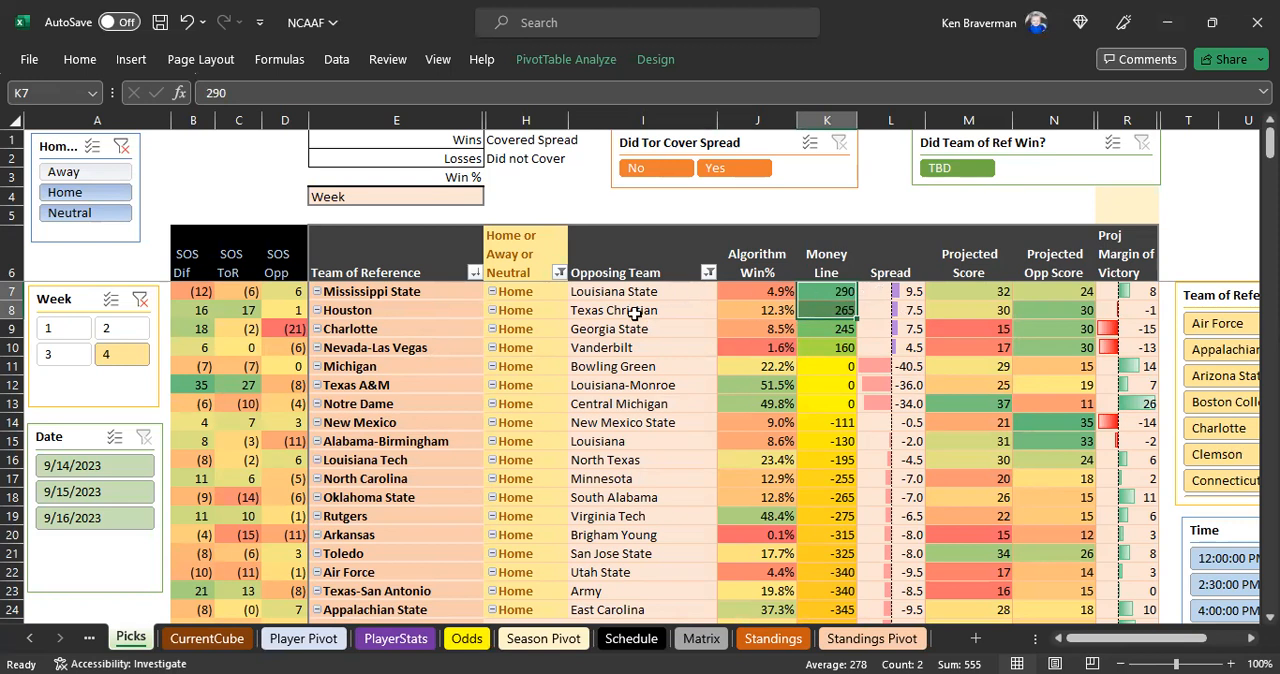
{"action": "left_click", "coordinate": [372, 292]}
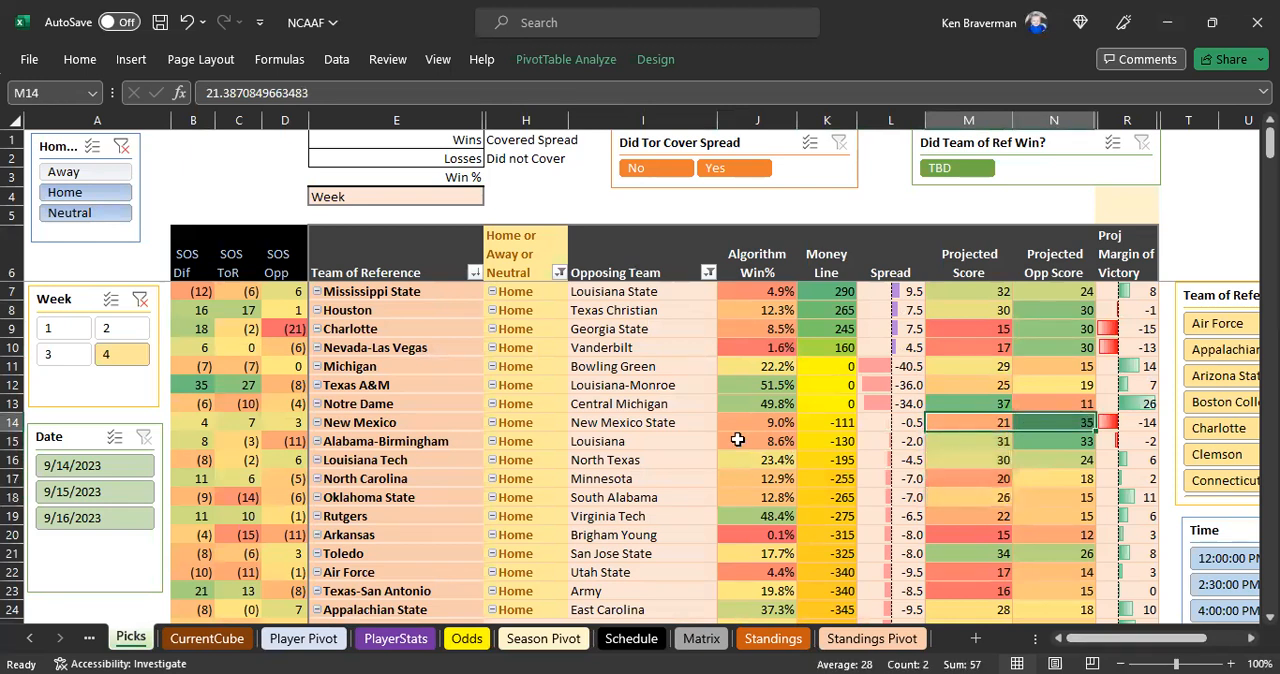
Step: Check Louisiana Tech's projected score and clear the Home/Away/Neutral filter to show all games
{"action": "left_click", "coordinate": [642, 422]}
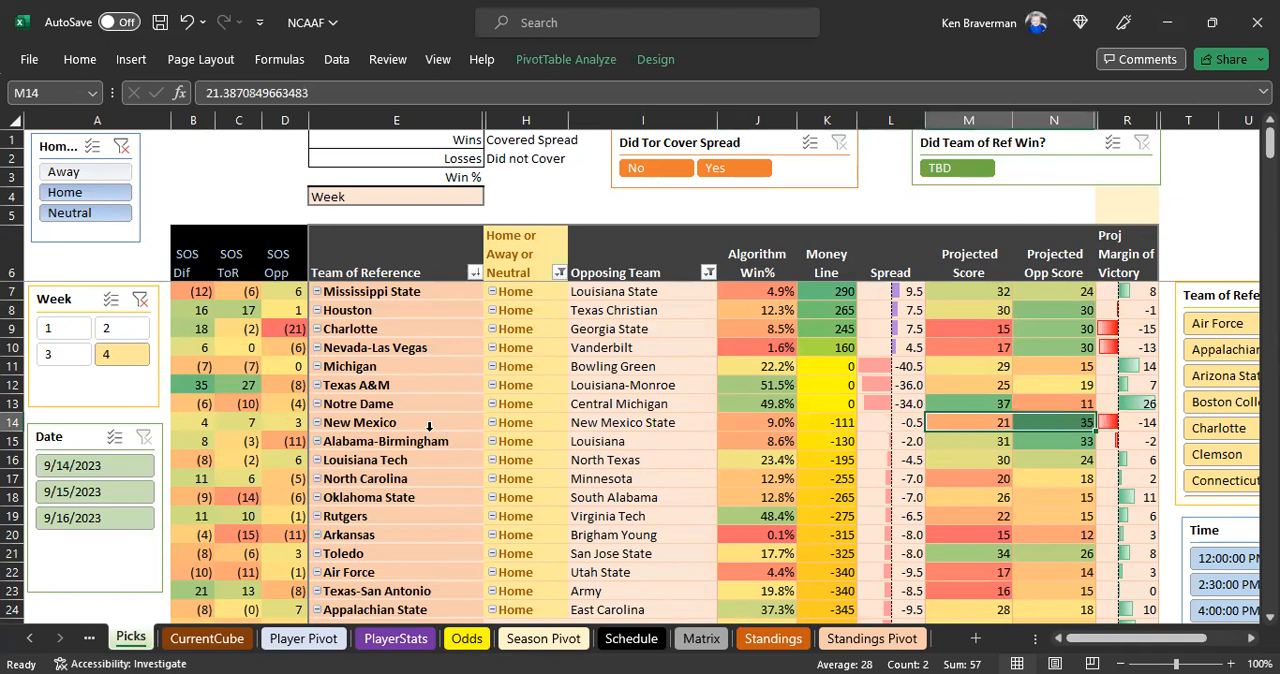
{"action": "left_click", "coordinate": [396, 422]}
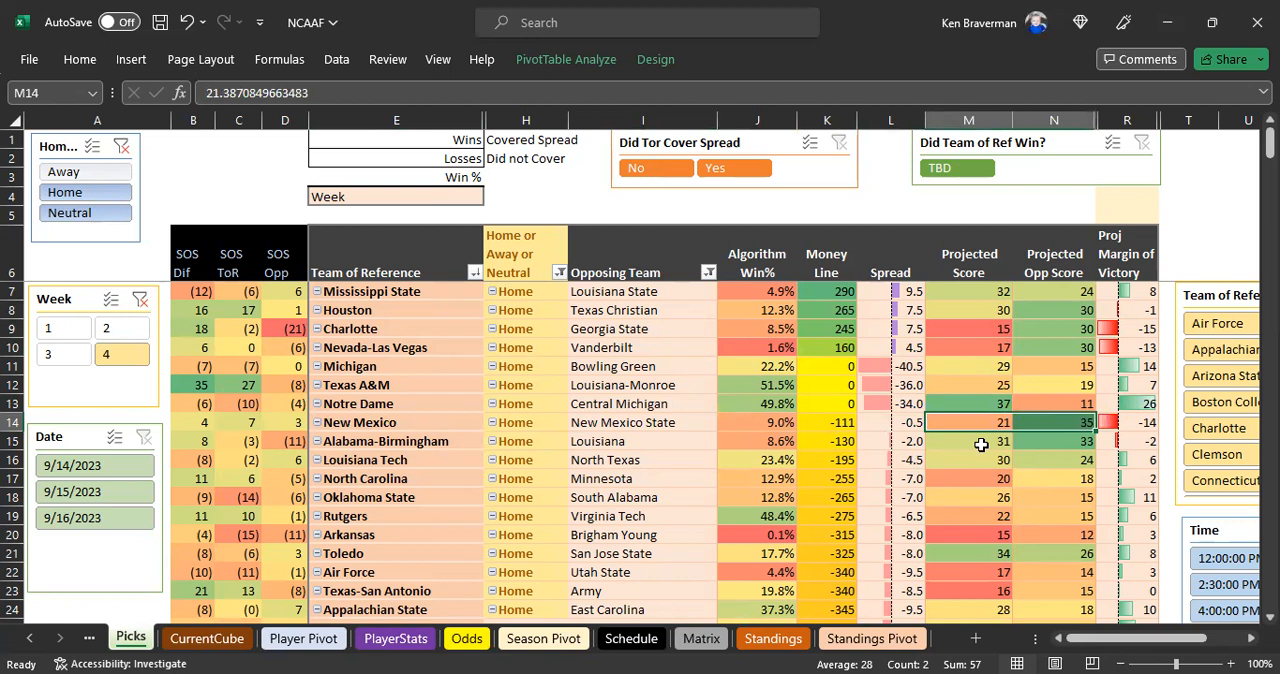
{"action": "left_click", "coordinate": [968, 460]}
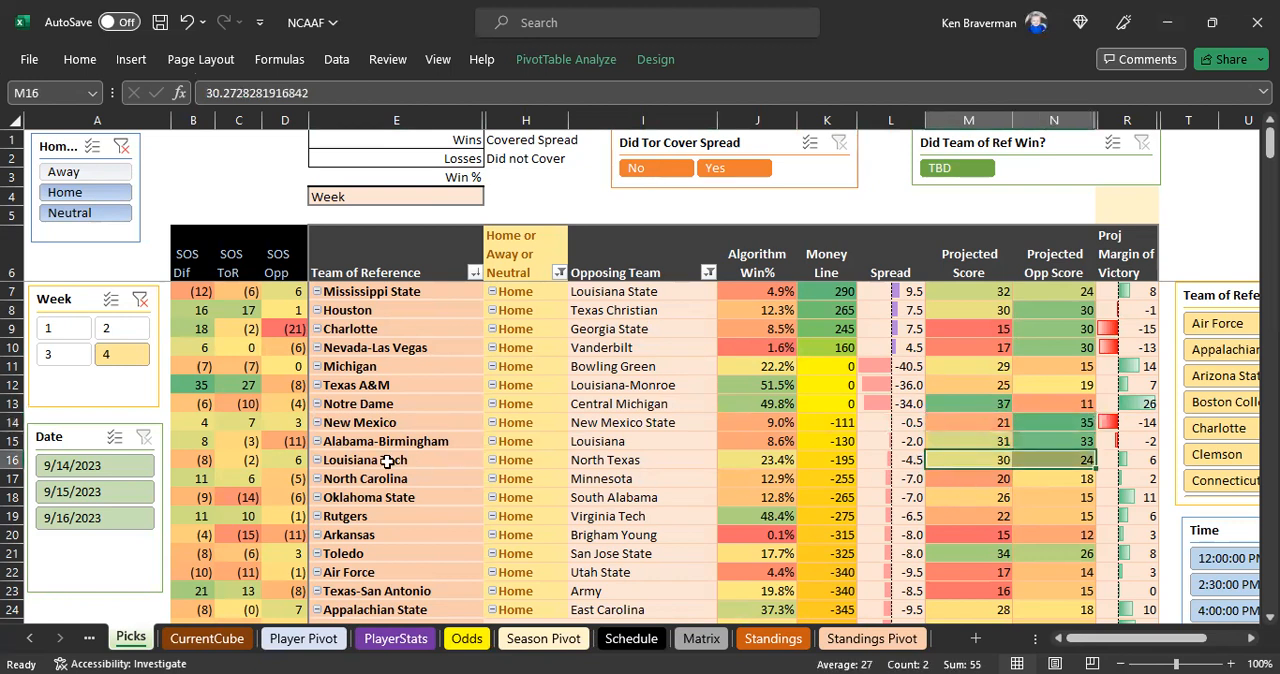
{"action": "left_click", "coordinate": [826, 460]}
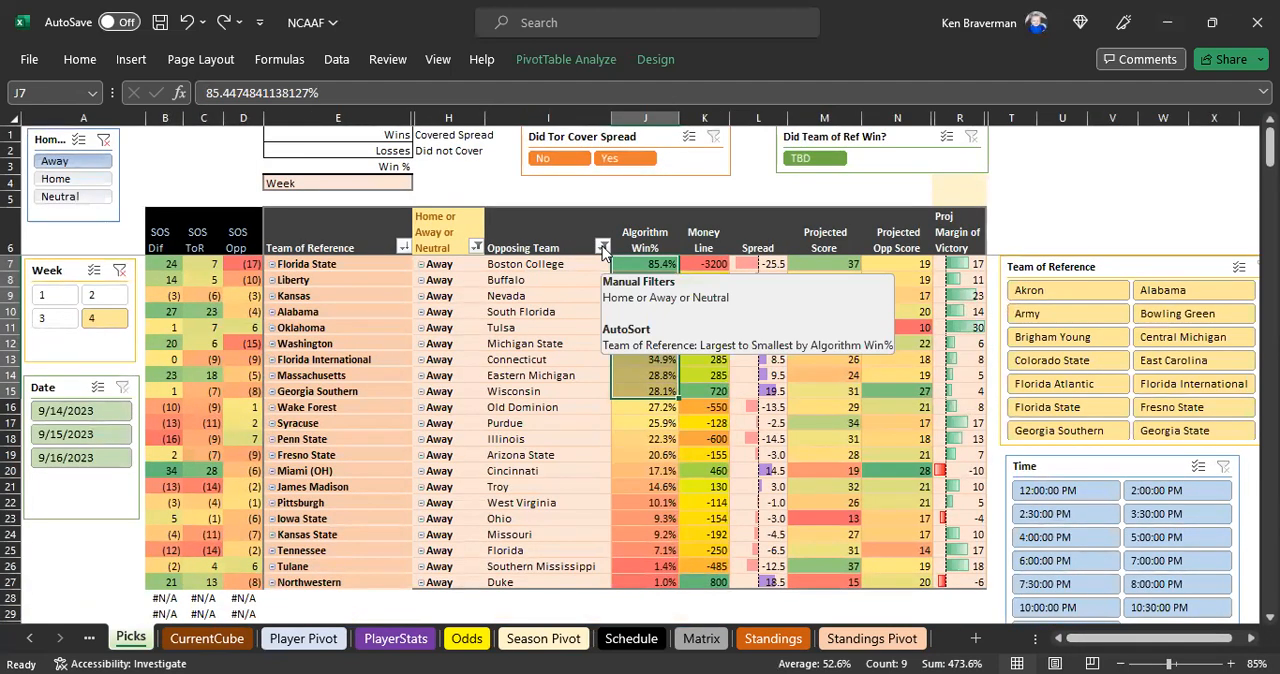
Step: Sort the picks from highest to lowest Algorithm Win%
{"action": "left_click", "coordinate": [602, 244]}
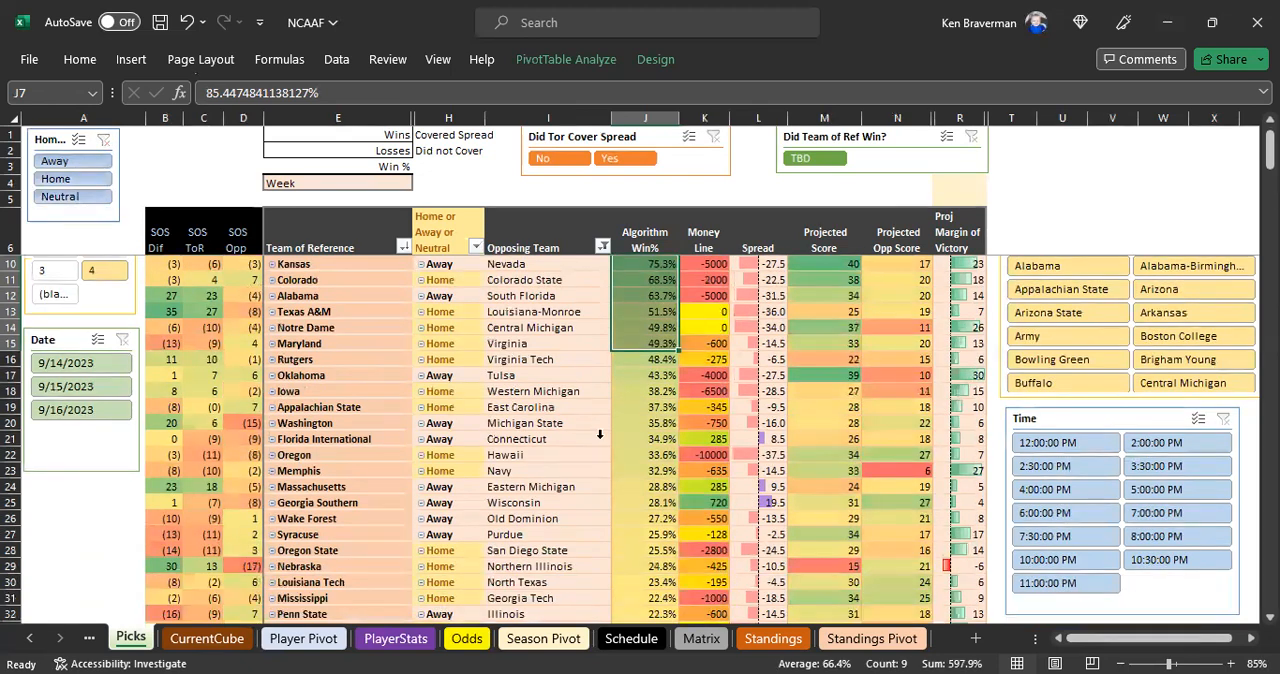
{"action": "scroll", "scroll_direction": "down", "scroll_amount": 3}
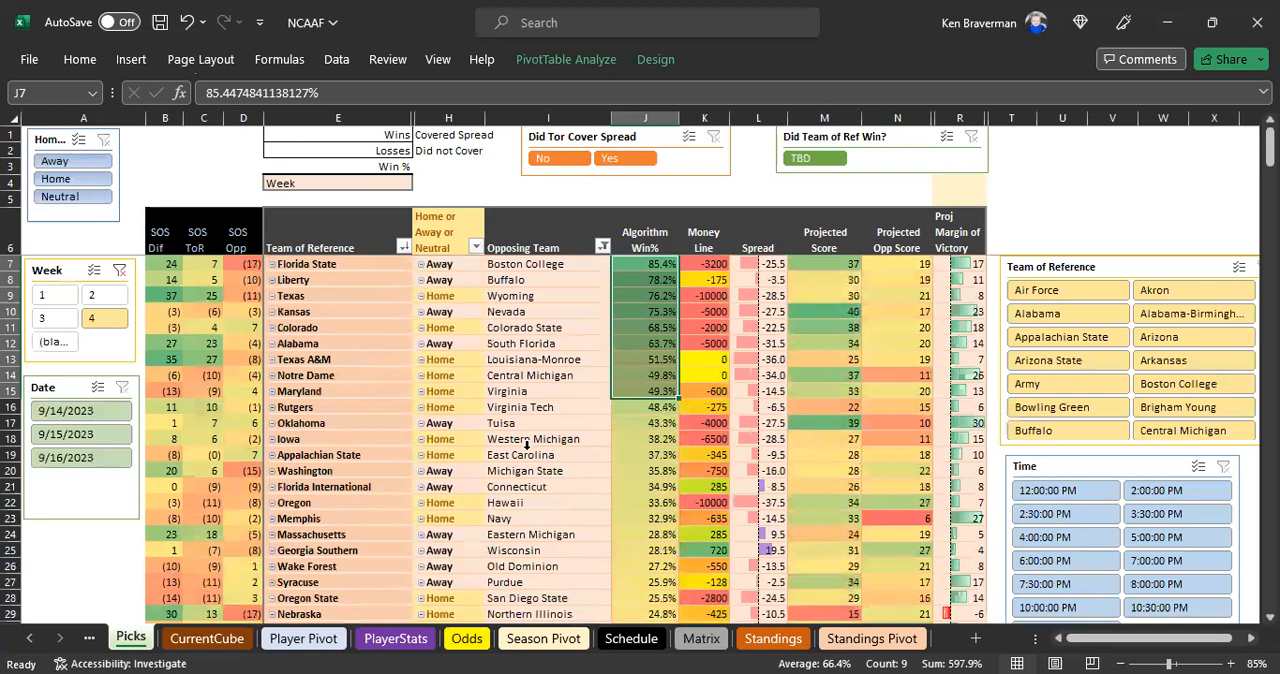
{"action": "left_click", "coordinate": [644, 248]}
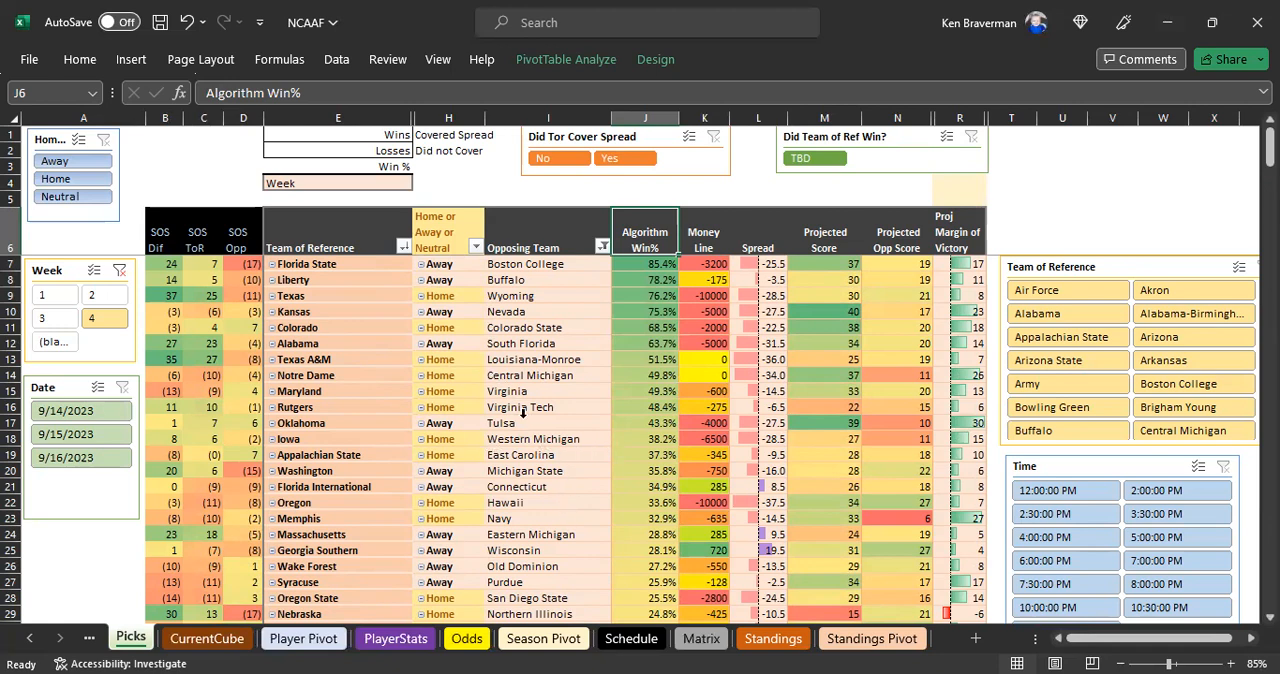
{"action": "scroll", "scroll_direction": "down", "scroll_amount": 3}
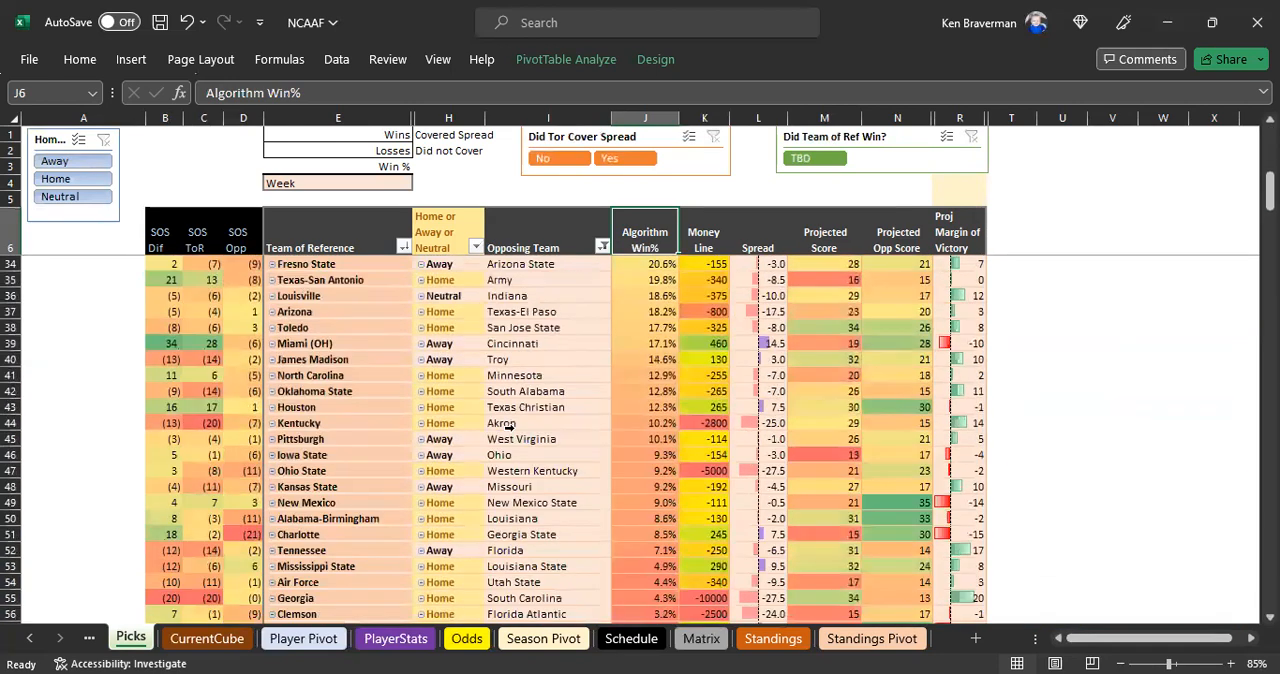
{"action": "scroll", "scroll_direction": "down", "scroll_amount": 3}
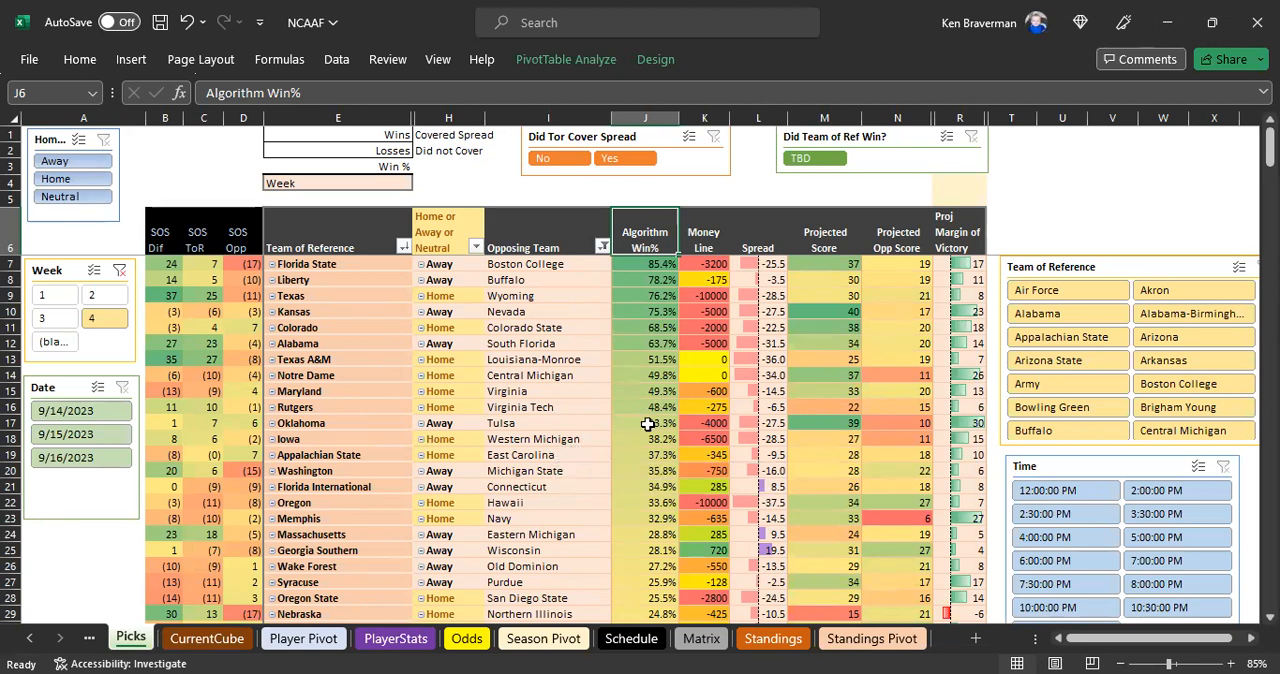
{"action": "mouse_move", "coordinate": [664, 460]}
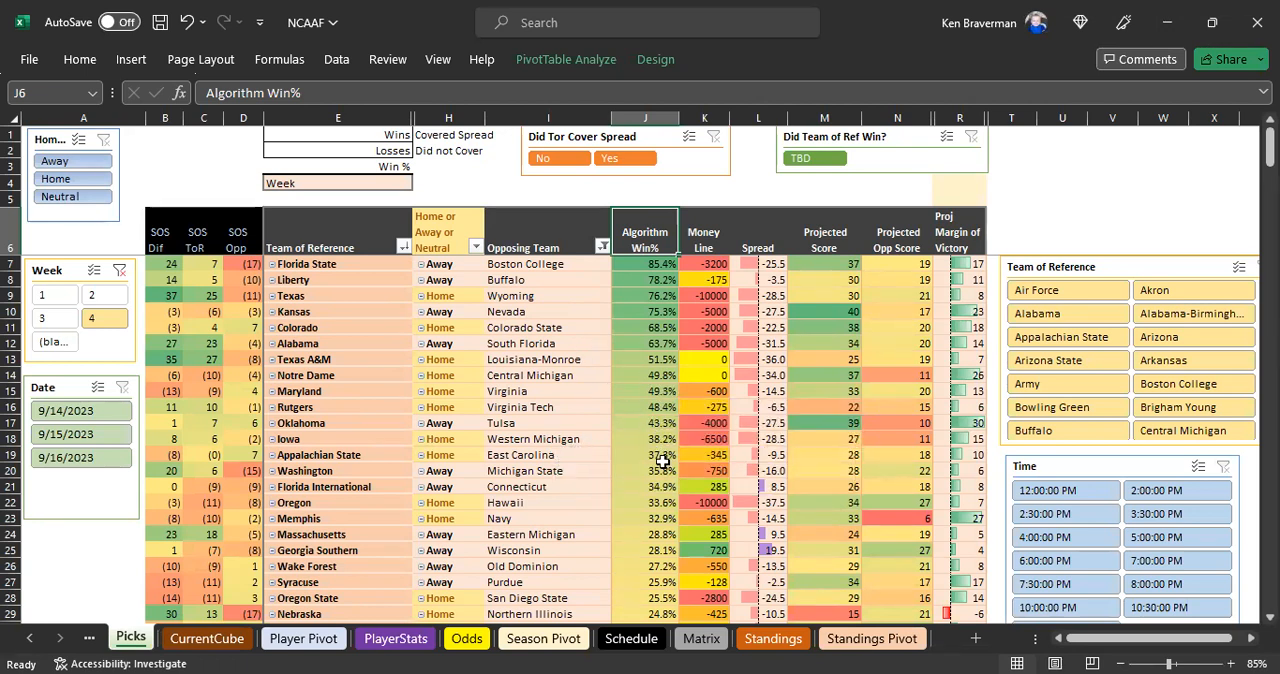
Step: Check Florida State's projected score and select the top rows before moving to the Schedule sheet
{"action": "left_click", "coordinate": [824, 264]}
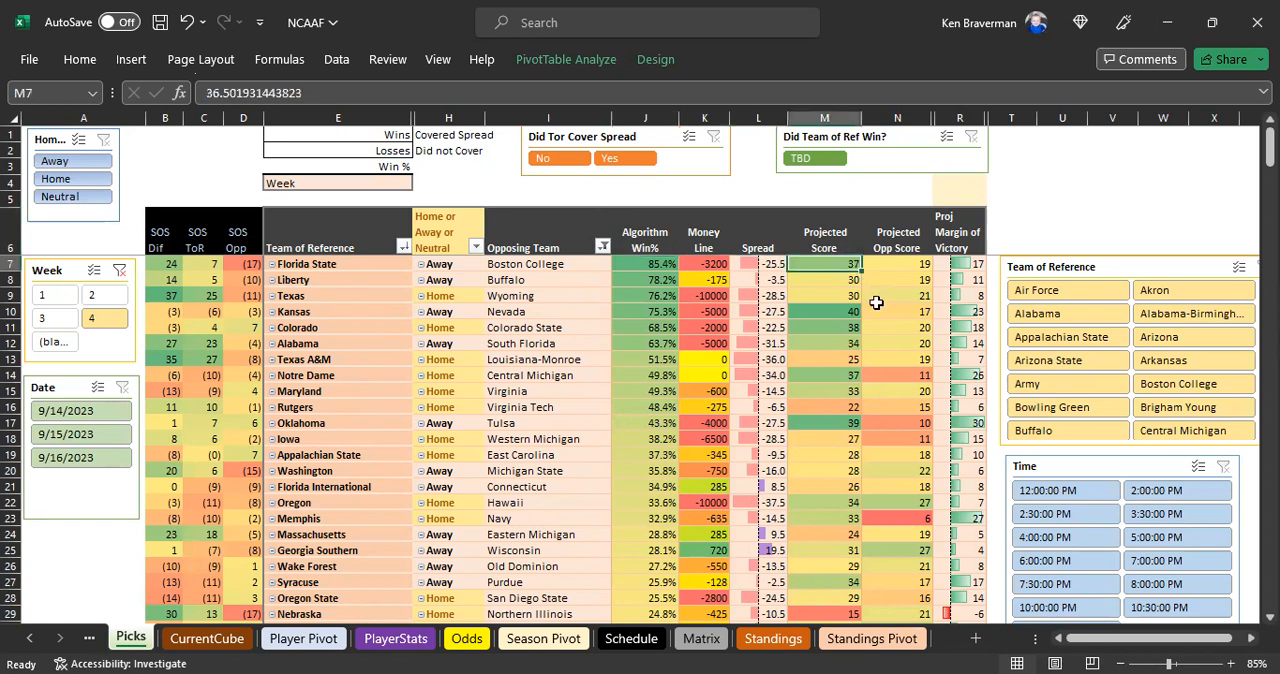
{"action": "left_click_drag", "start_coordinate": [824, 264], "coordinate": [896, 438]}
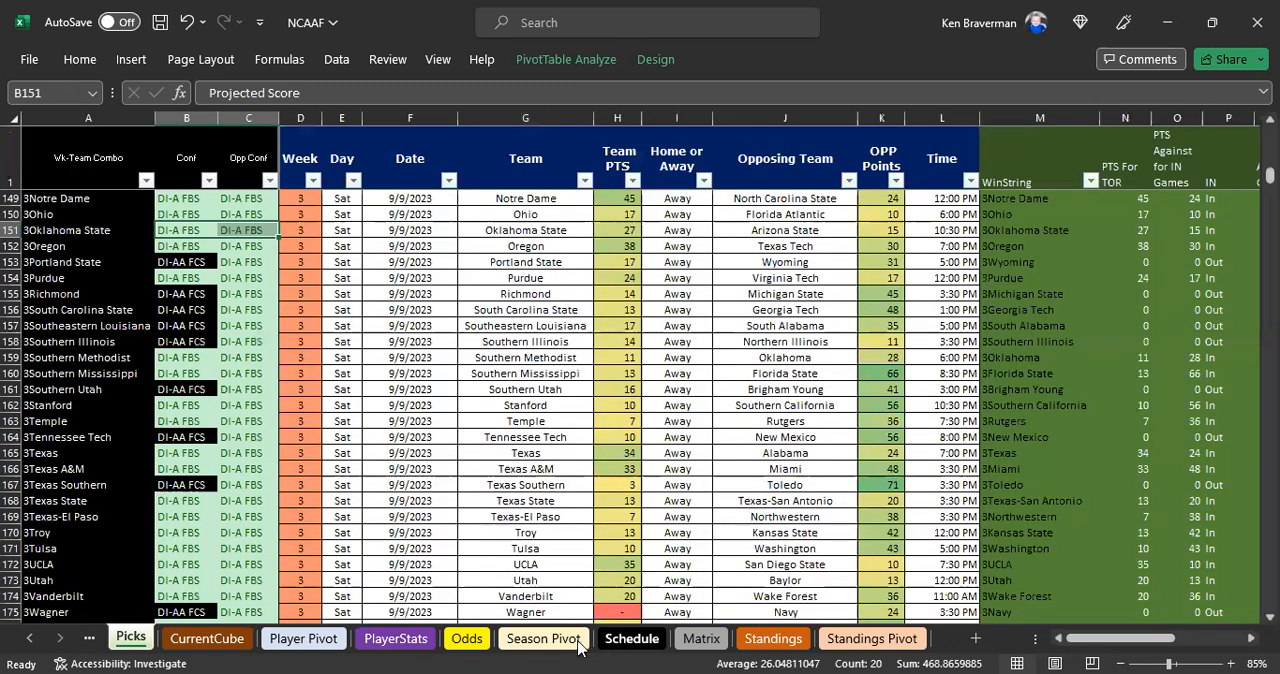
Step: Pass through Season Pivot back to Picks and scroll to the lower-ranked games from Houston to Arkansas
{"action": "left_click", "coordinate": [544, 638]}
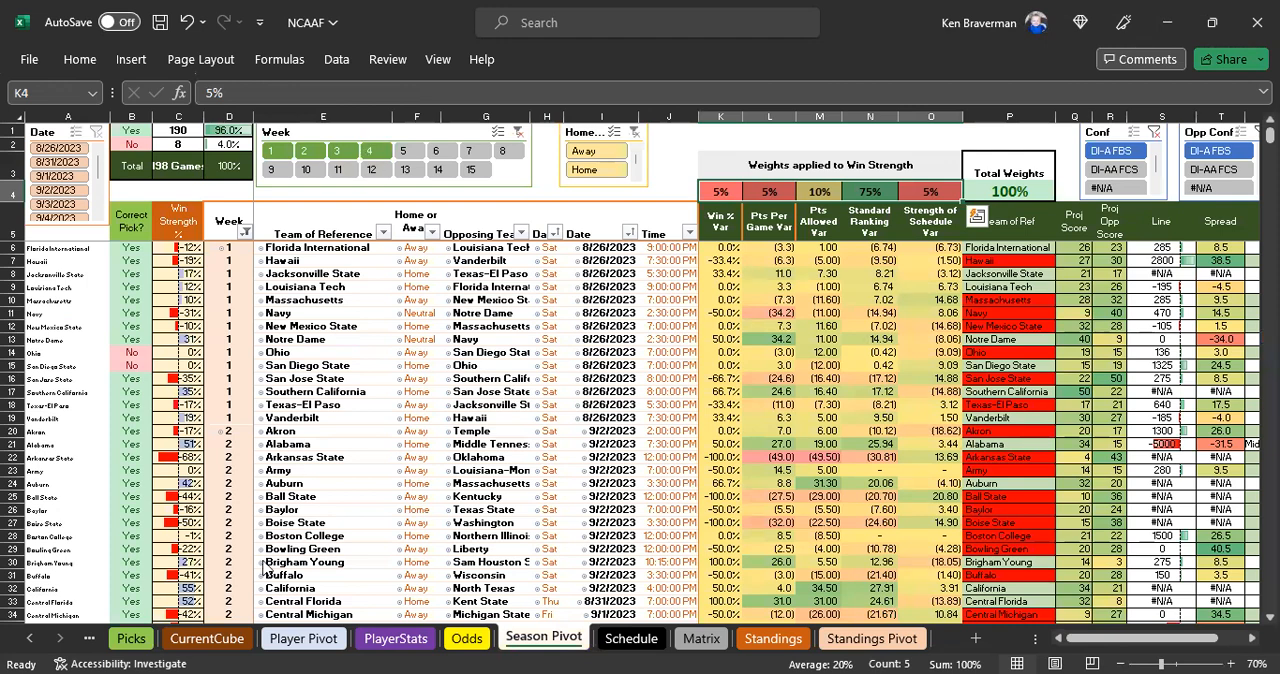
{"action": "left_click", "coordinate": [130, 638]}
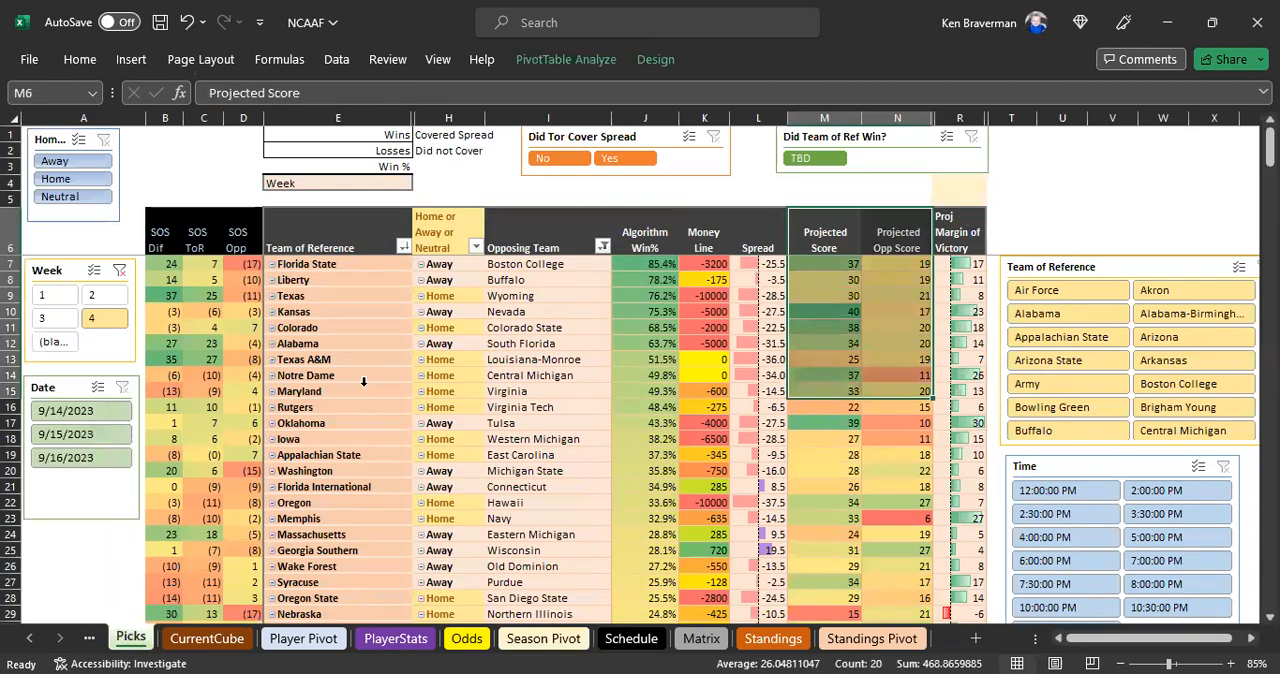
{"action": "mouse_move", "coordinate": [408, 354]}
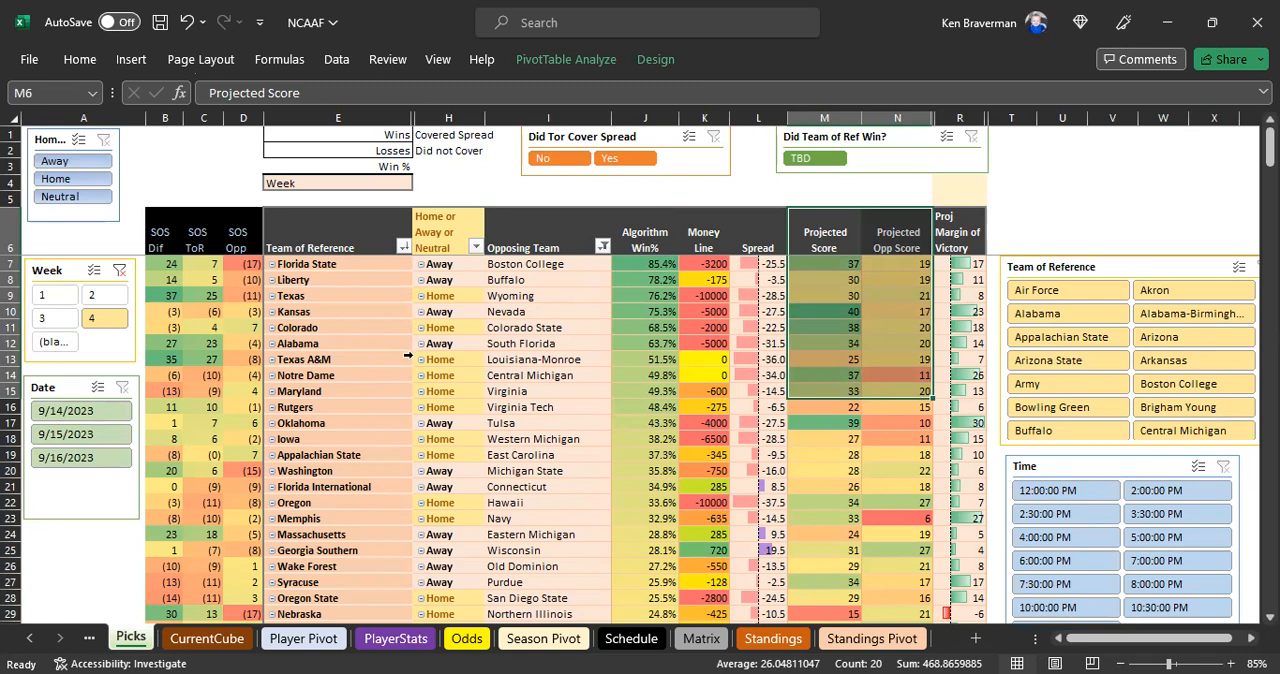
{"action": "scroll", "scroll_direction": "down", "scroll_amount": 3}
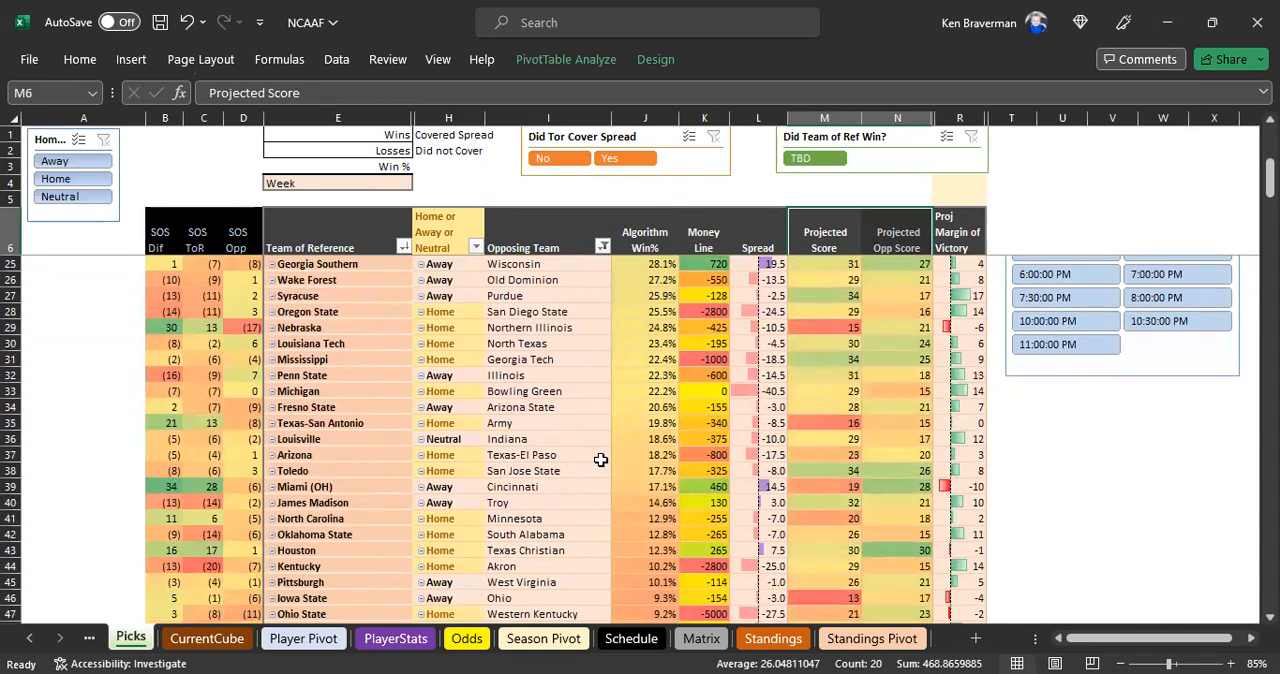
{"action": "scroll", "scroll_direction": "down", "scroll_amount": 3}
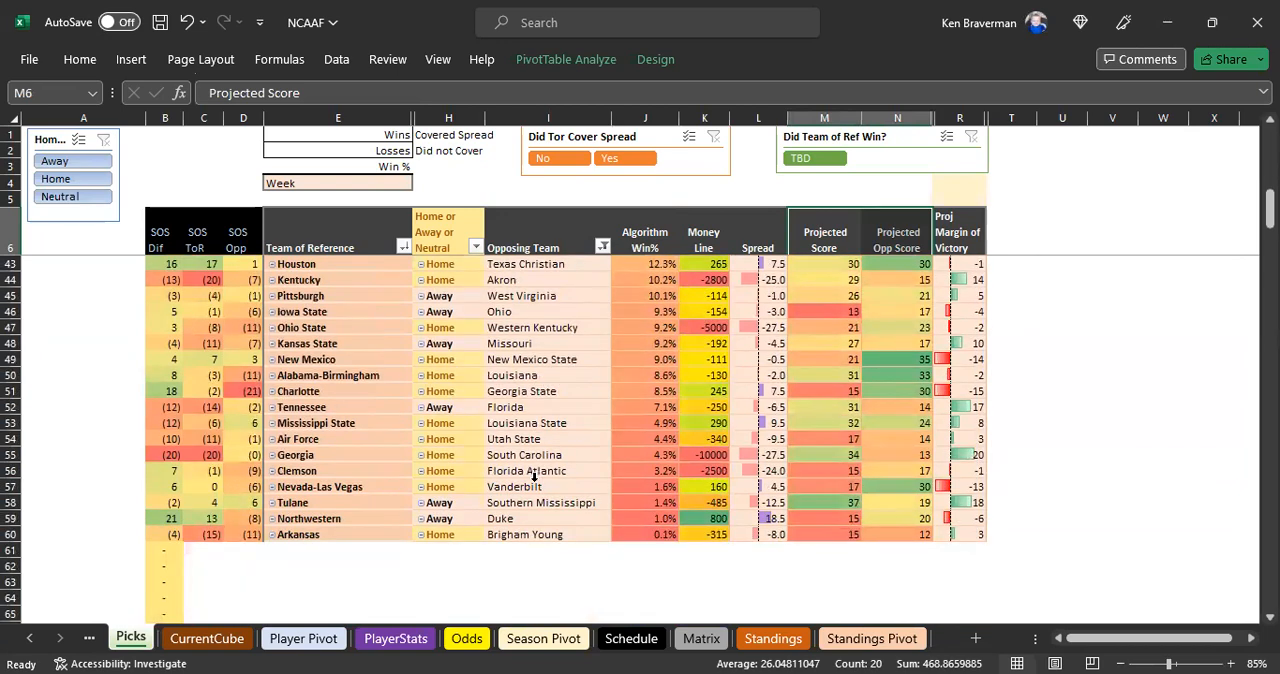